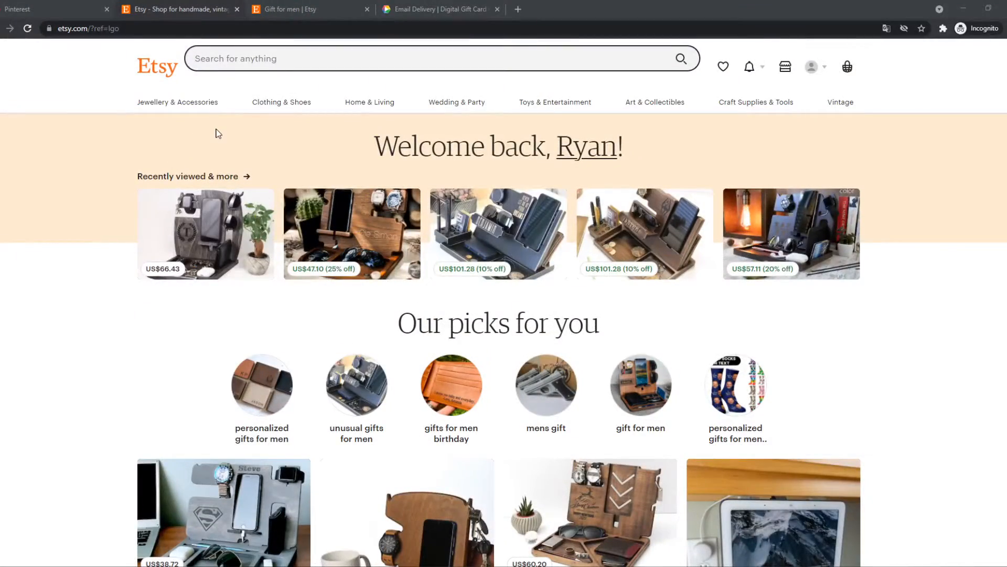
- Go to the shop onboarding page from the Shop Manager icon in the top bar
click(811, 66)
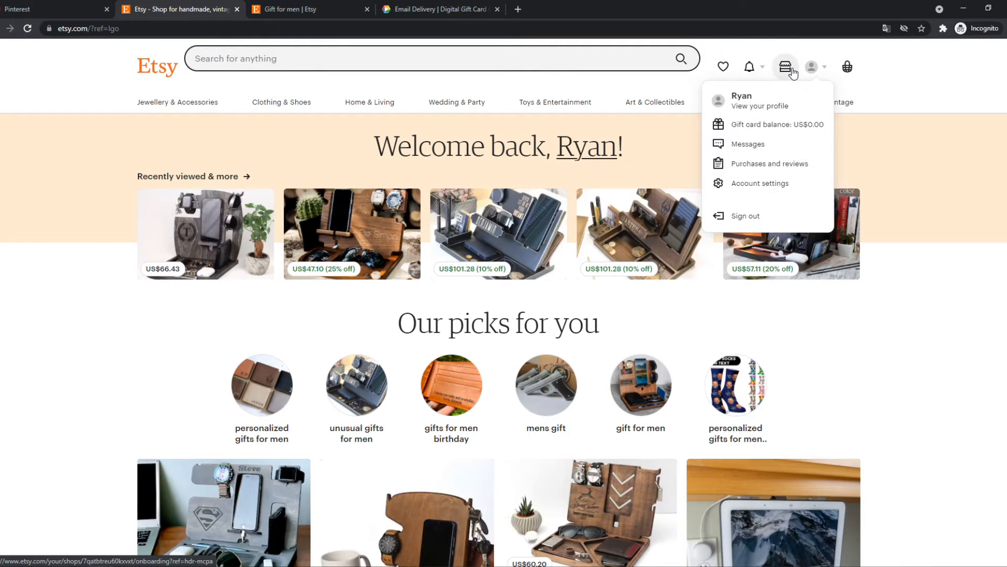
click(785, 66)
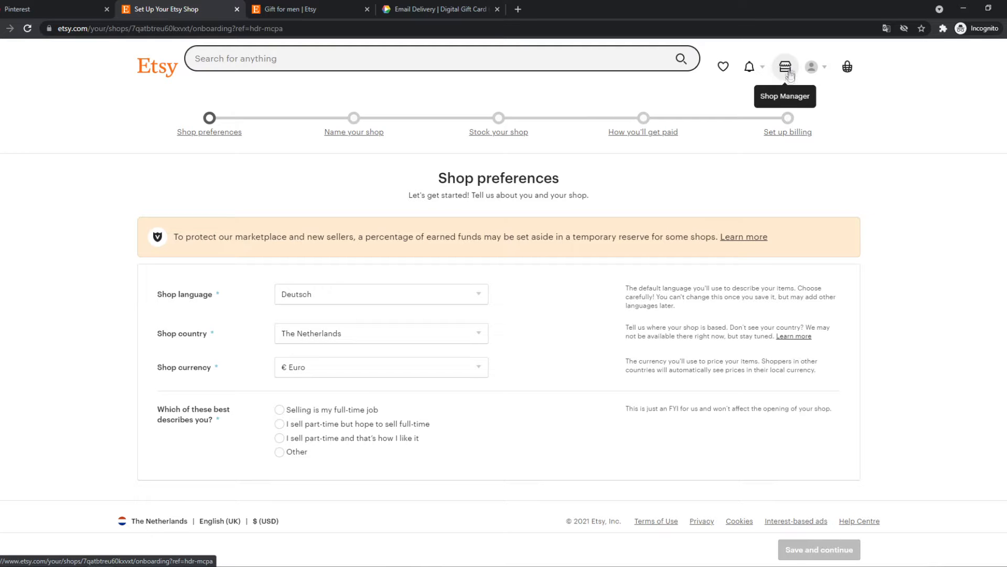
- Save shop preferences with English language and part-time selling hoping for full-time
click(811, 66)
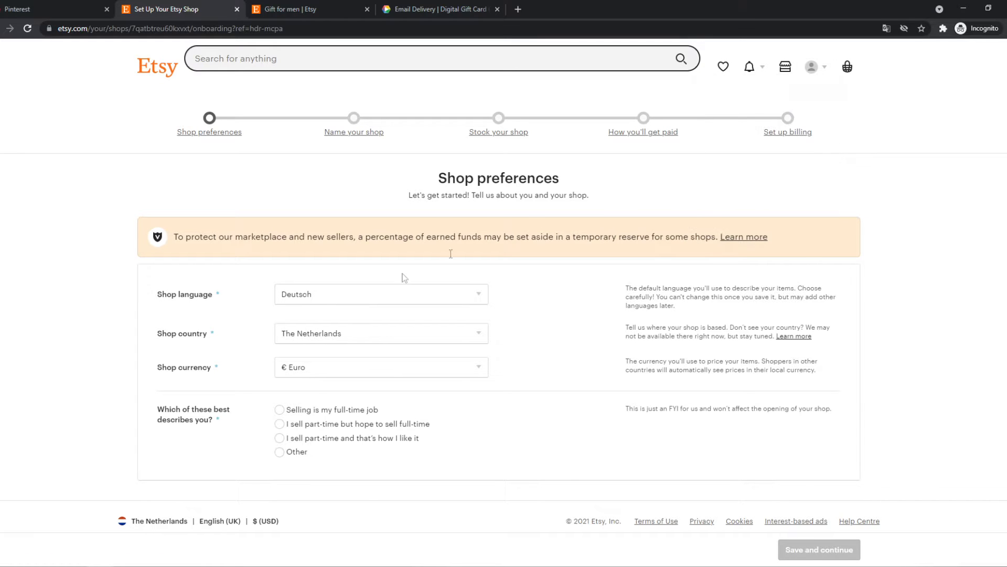
mouse_move(275, 303)
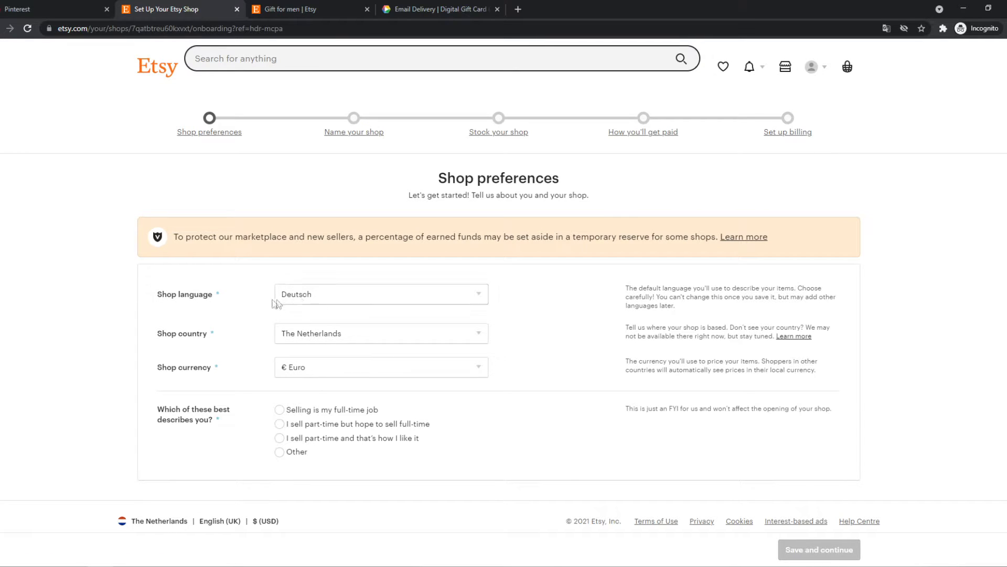
click(380, 294)
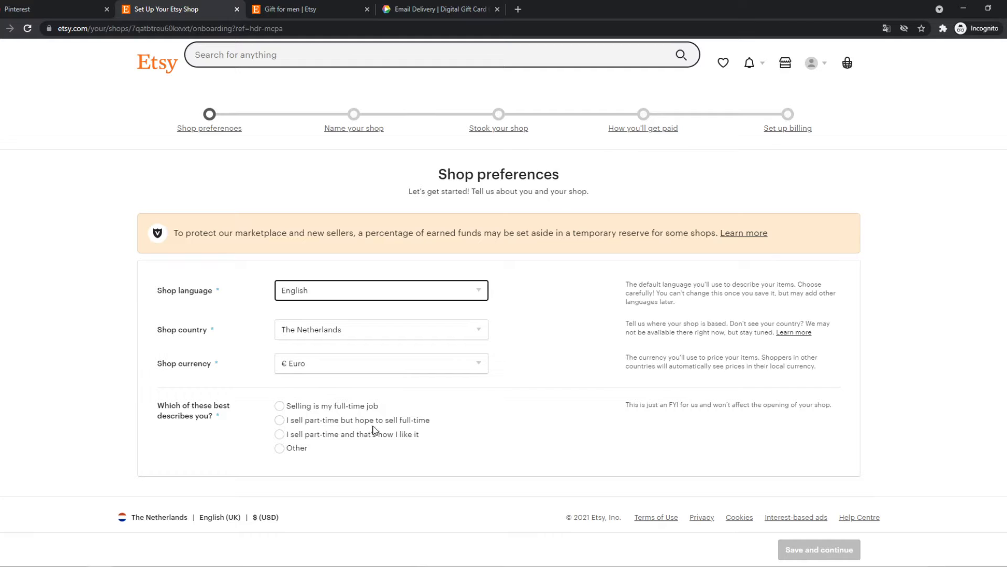
click(279, 420)
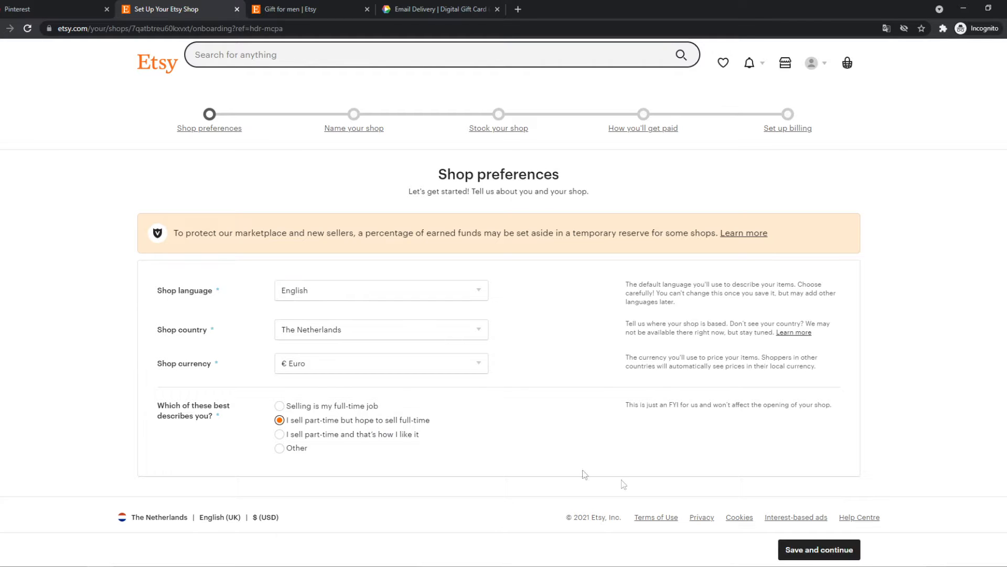
click(818, 549)
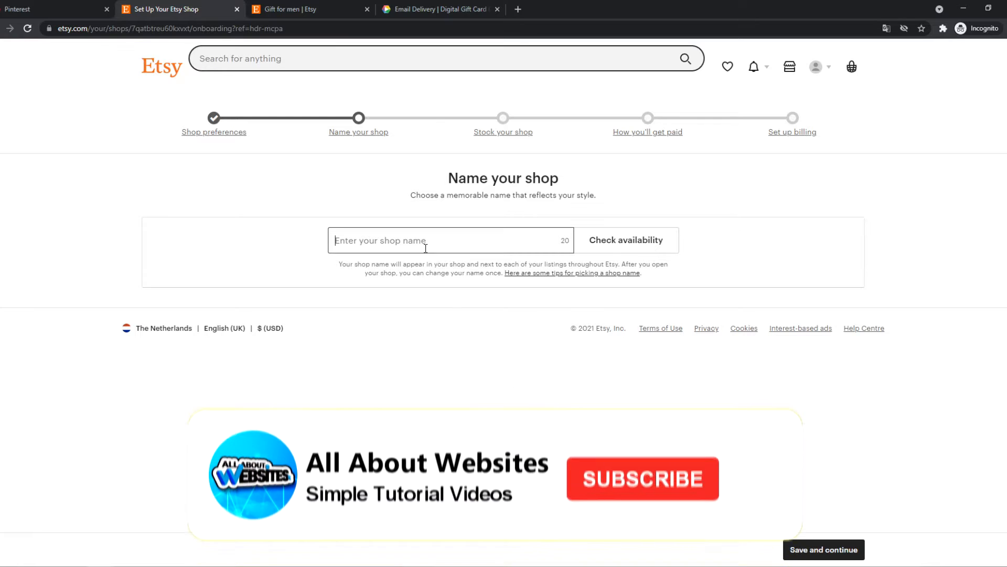
- Enter a shop name, confirm it is available, and save it to continue
text(ryanwi)
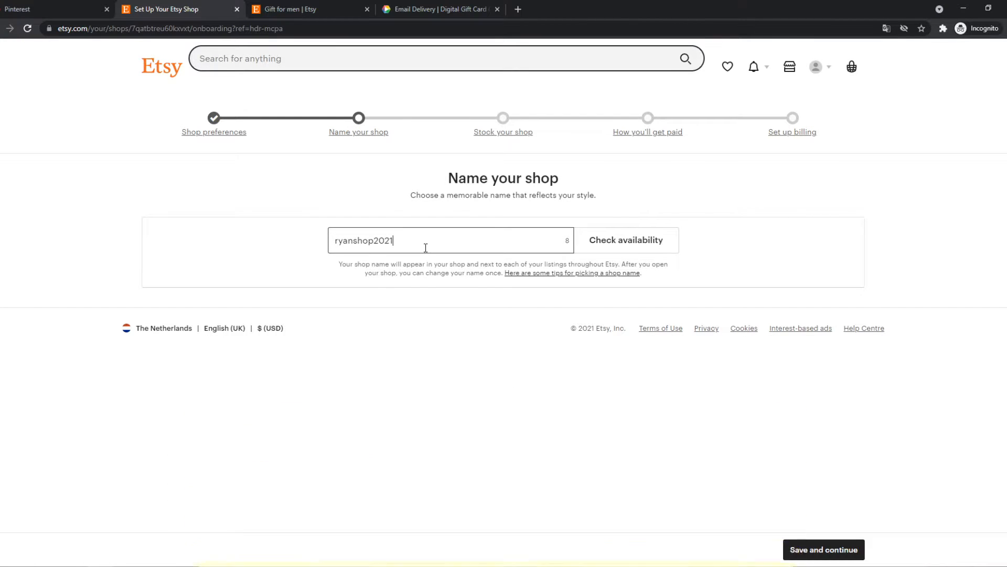
click(625, 240)
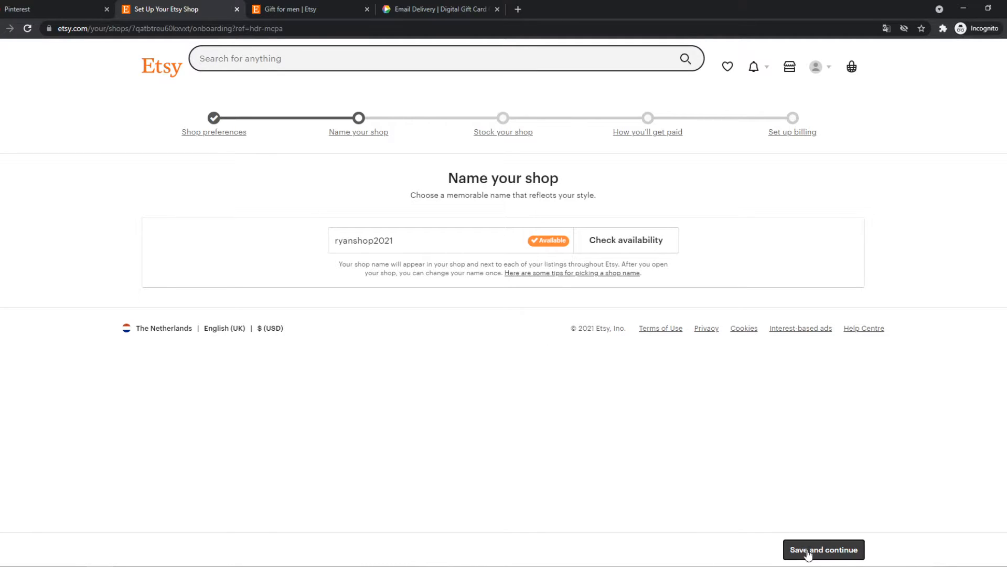
click(822, 549)
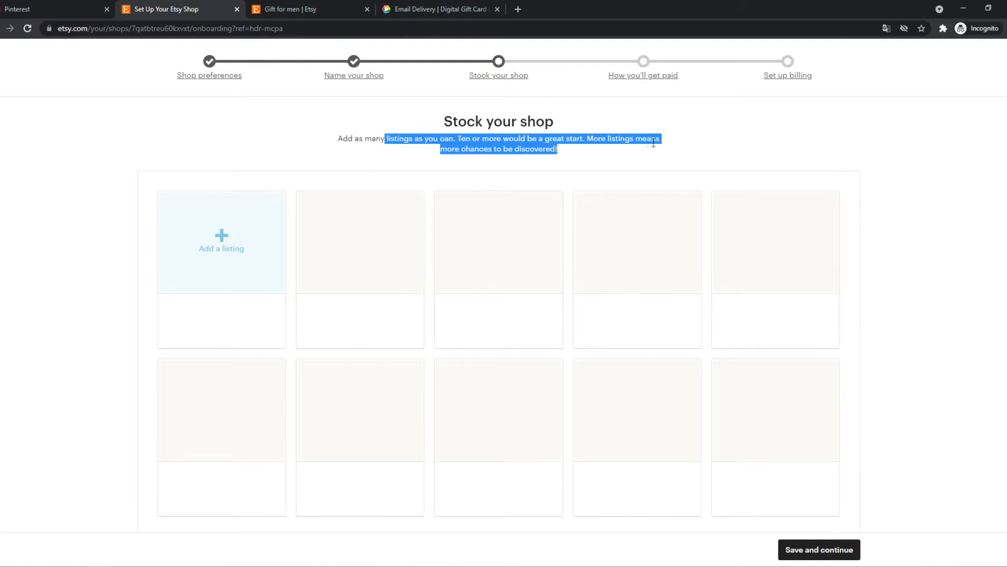
- Begin a new listing from the Stock your shop page and review the empty form
click(222, 242)
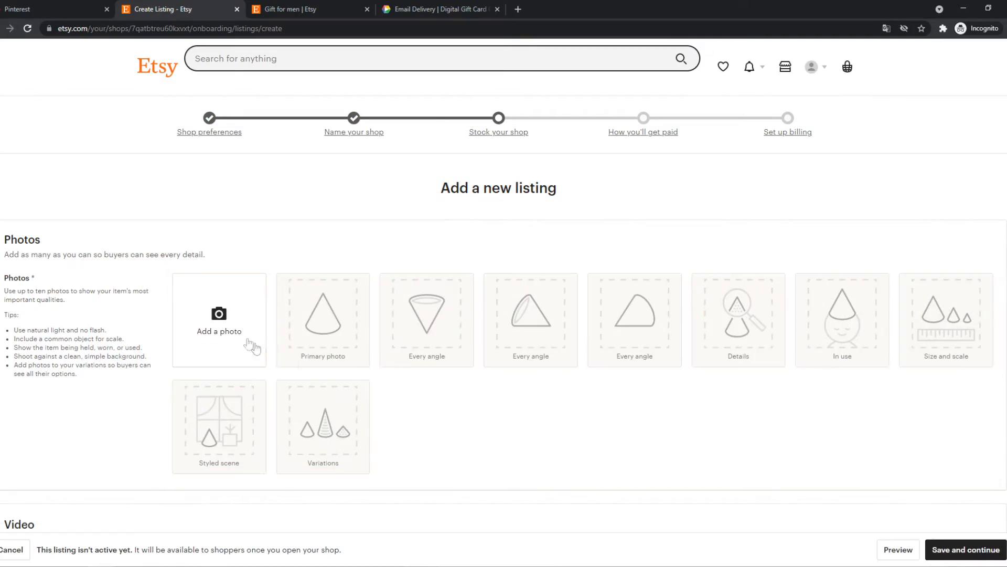
scroll(down, 3)
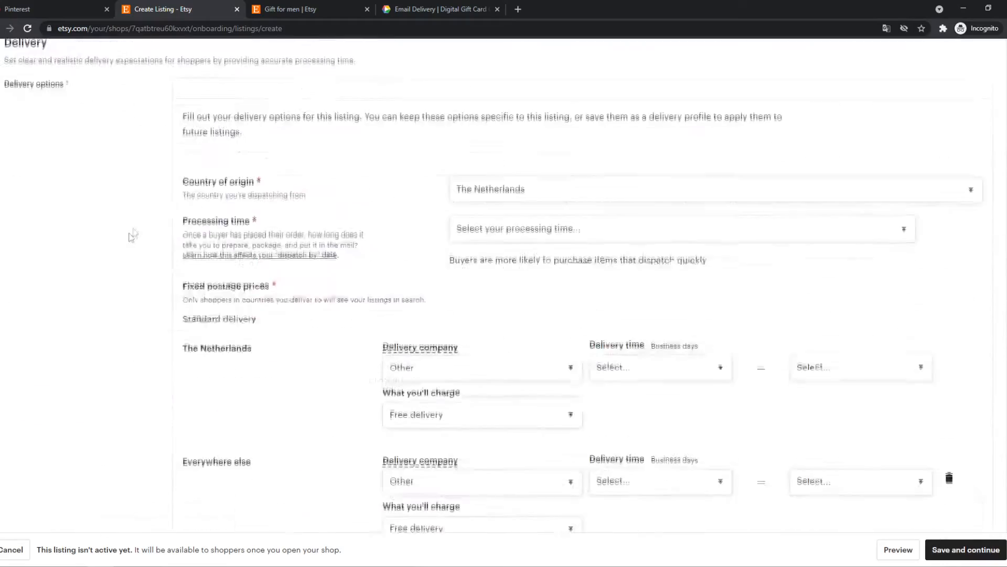
scroll(down, 3)
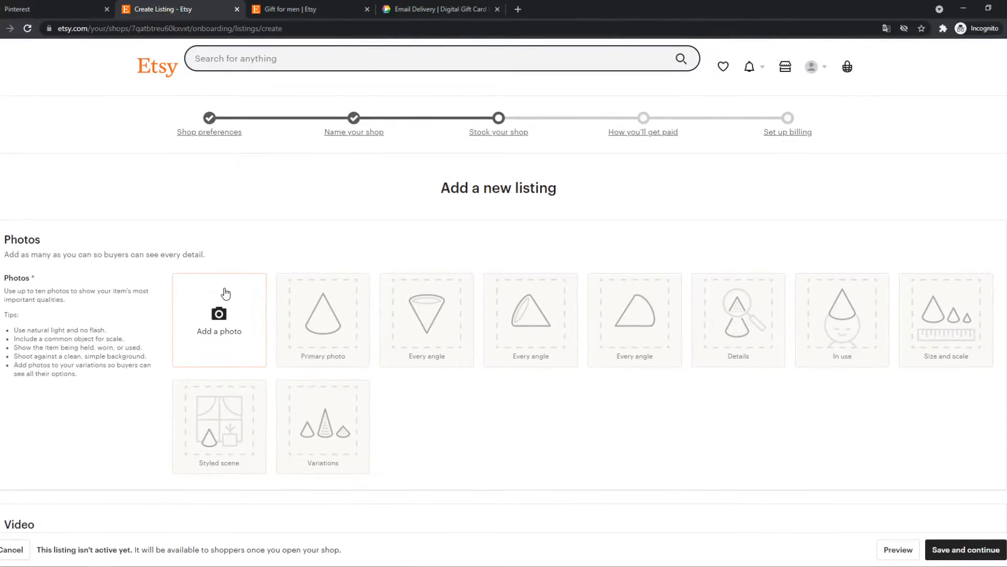
- Upload the Intel Core i3 box image as the listing's primary photo
click(218, 319)
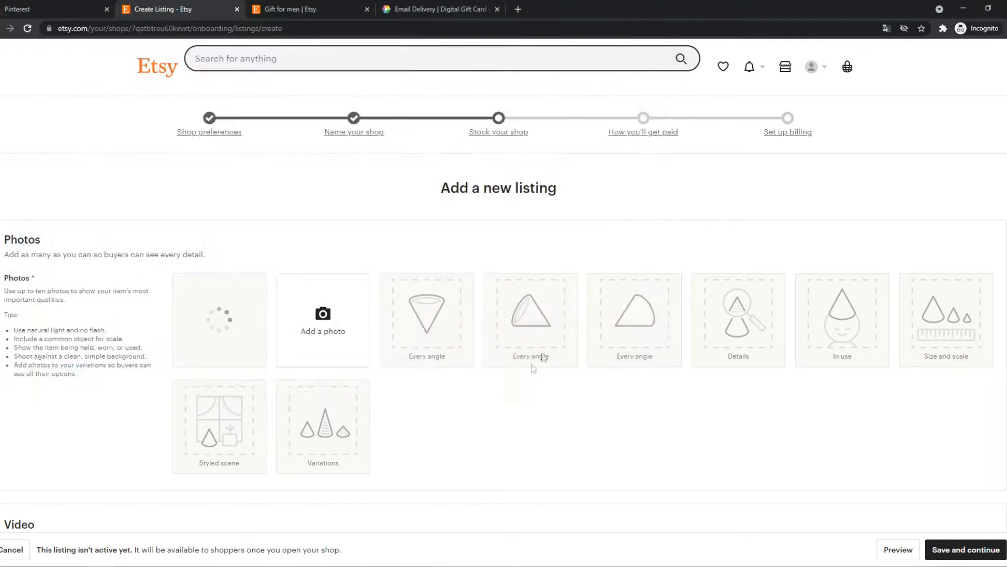
mouse_move(376, 321)
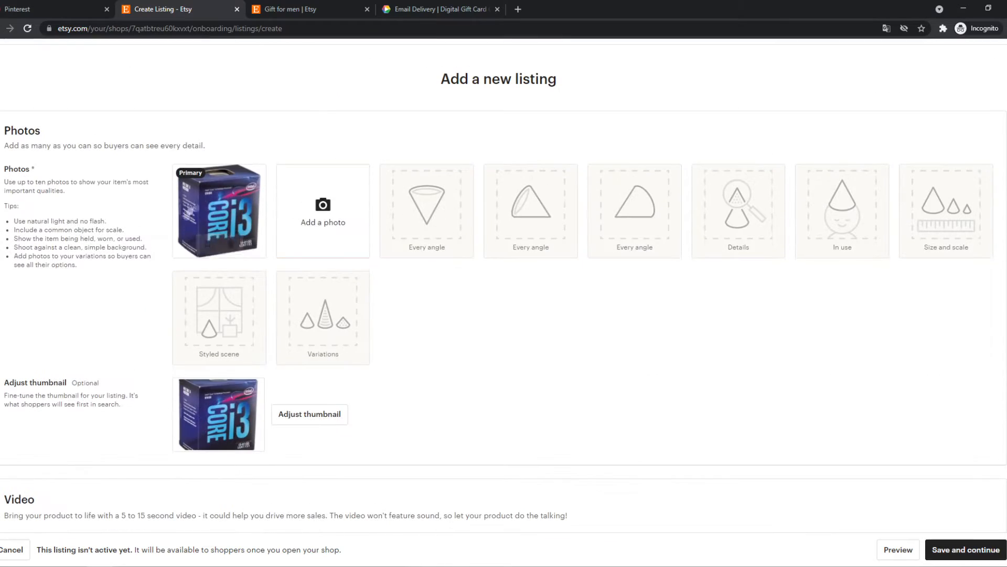
mouse_move(858, 206)
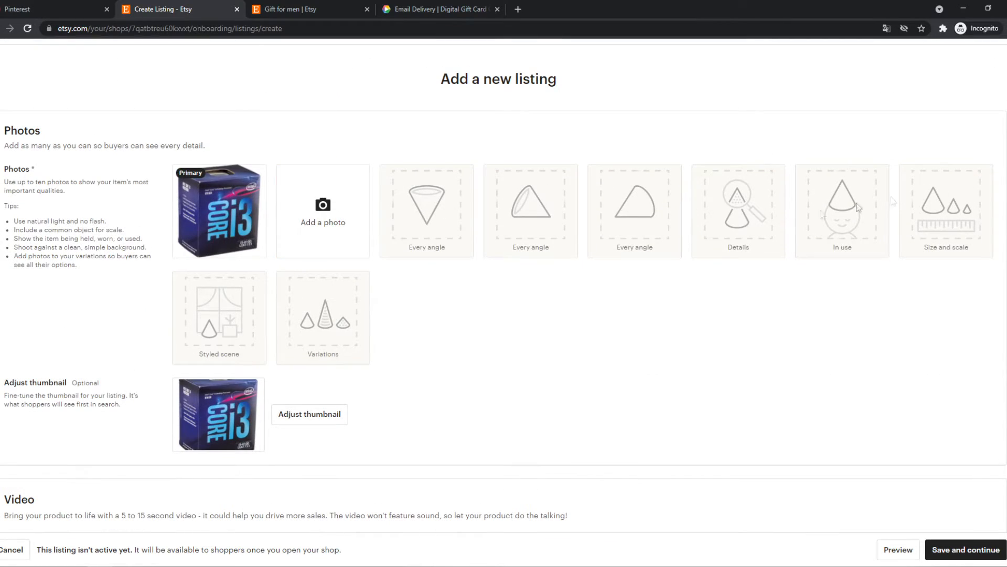
scroll(down, 3)
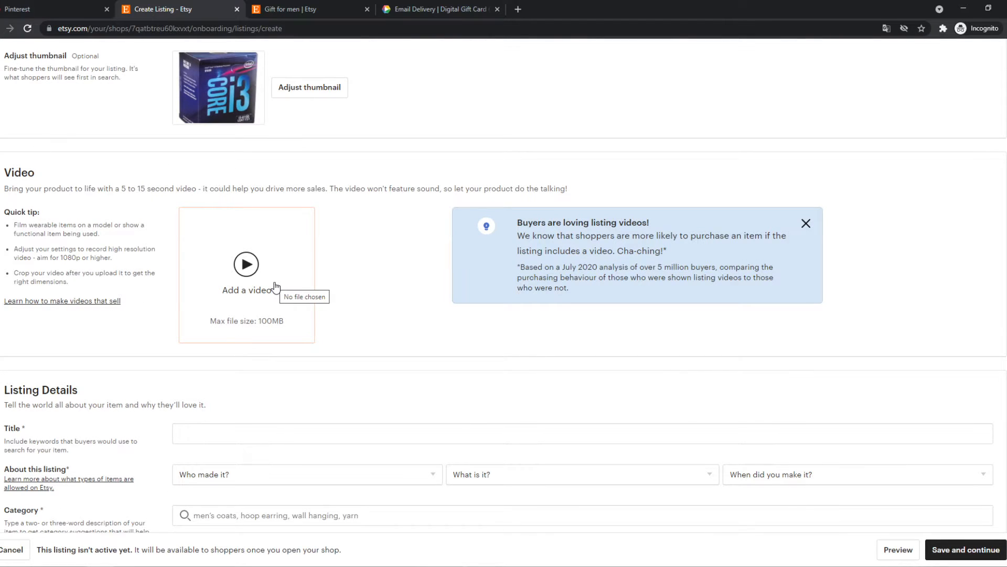
- Enter 'Intel core i3' as the listing title under Listing Details
scroll(down, 3)
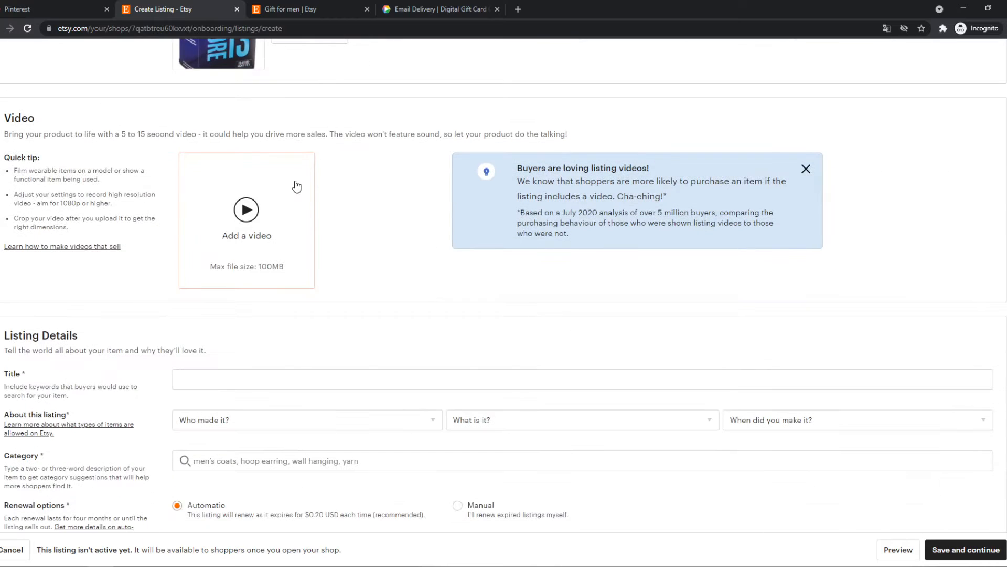
click(578, 270)
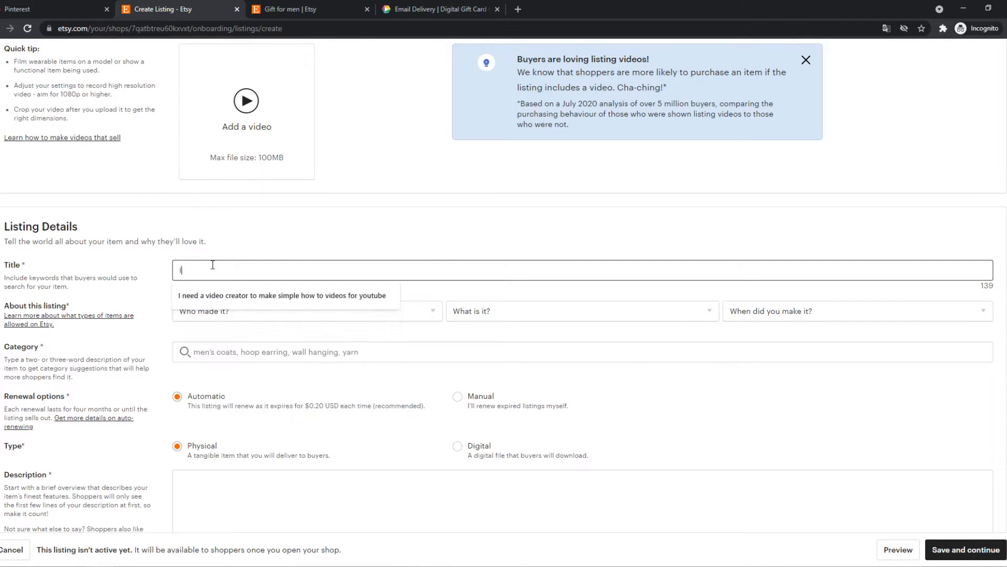
text(Intel)
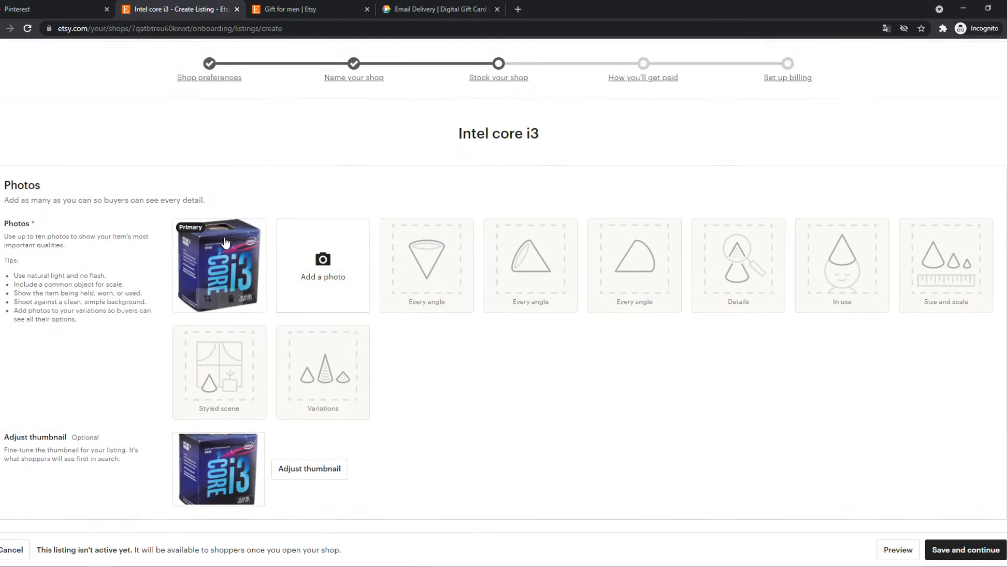
scroll(down, 3)
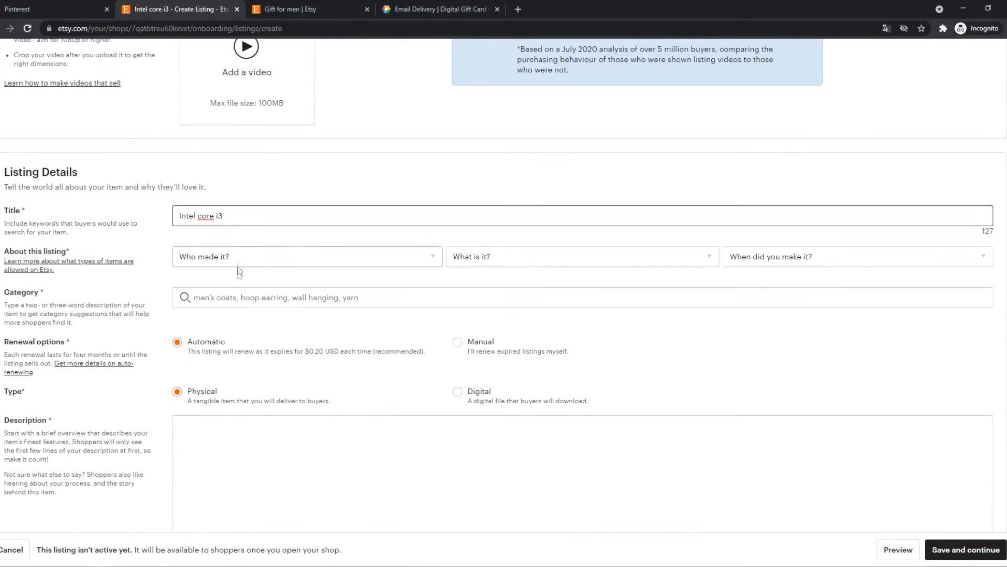
- Mark the item as made by another company, a supply or tool, dating from 2010 - 2019
click(306, 256)
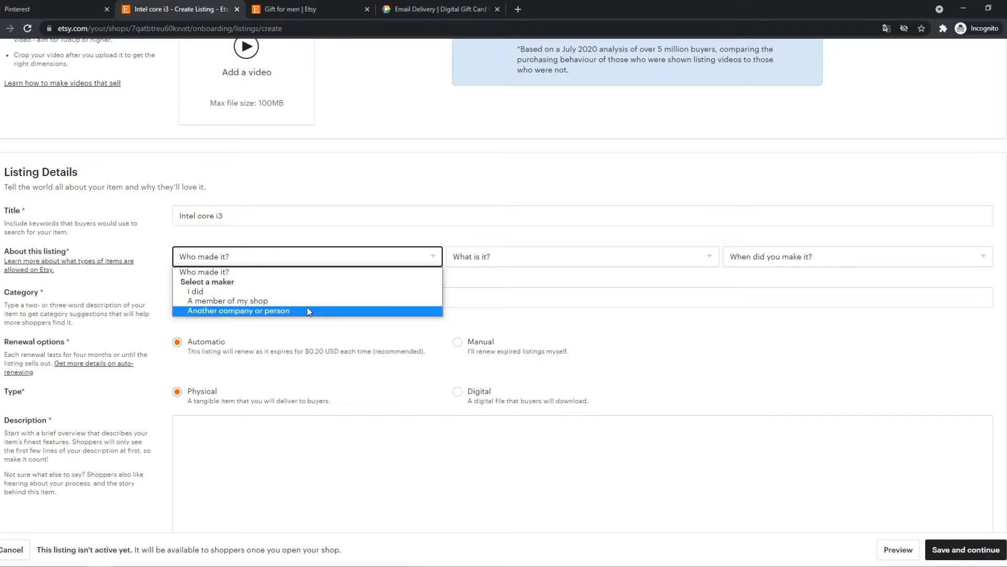
click(238, 310)
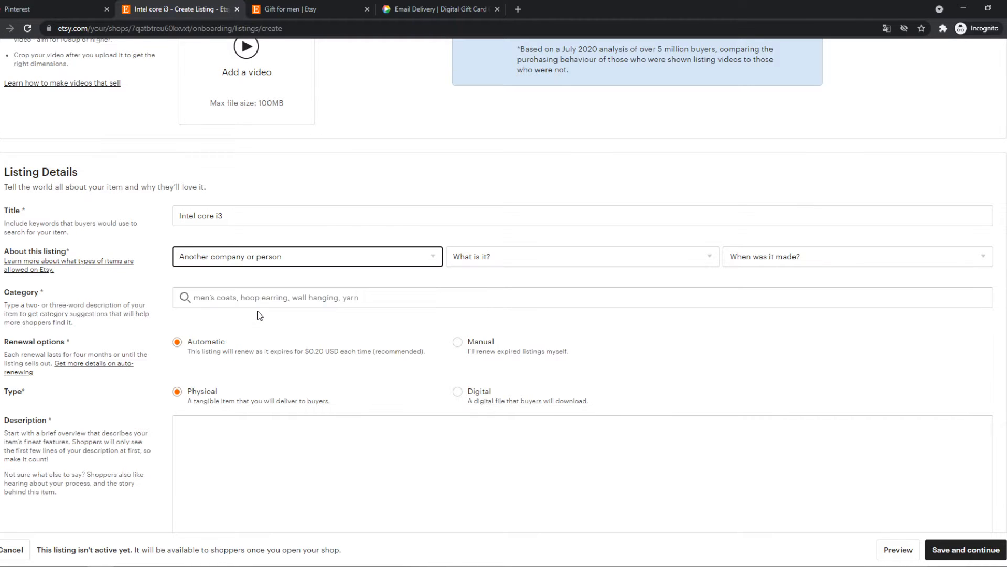
click(578, 256)
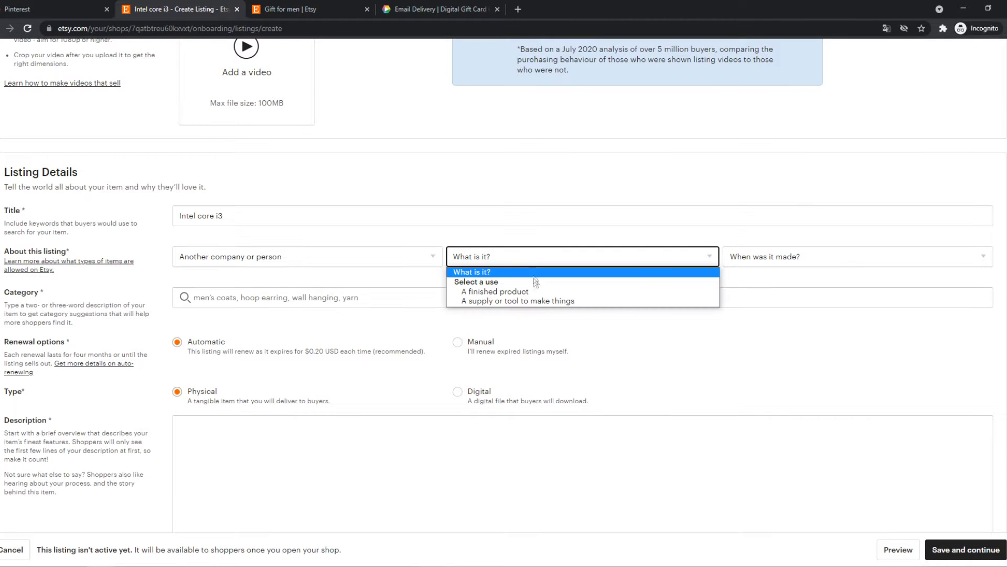
mouse_move(517, 301)
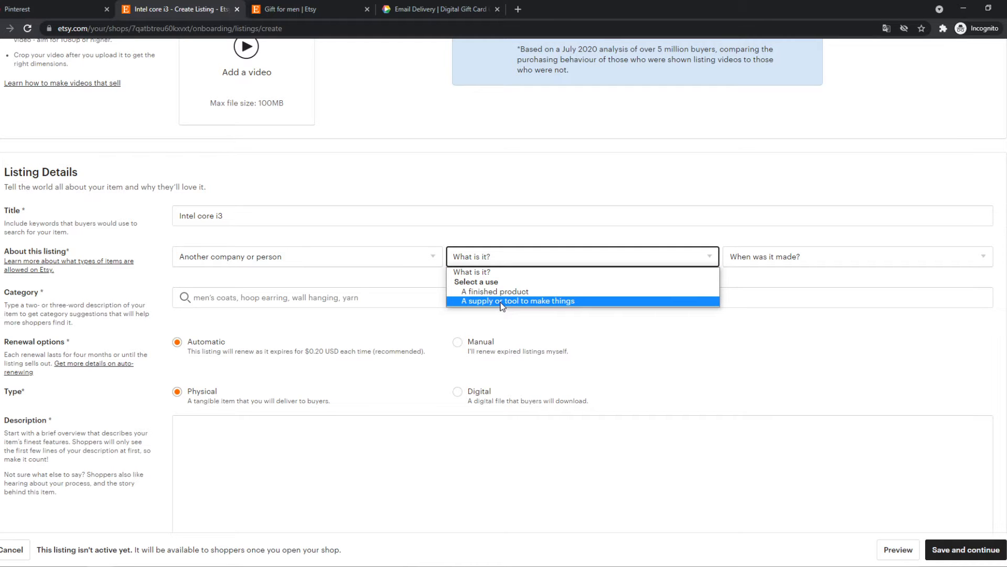
mouse_move(480, 308)
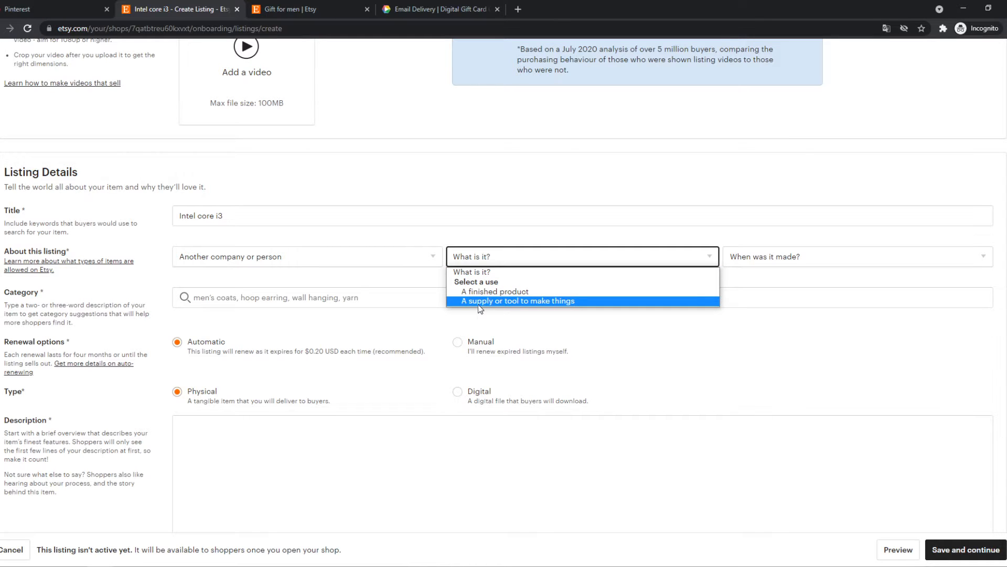
click(517, 301)
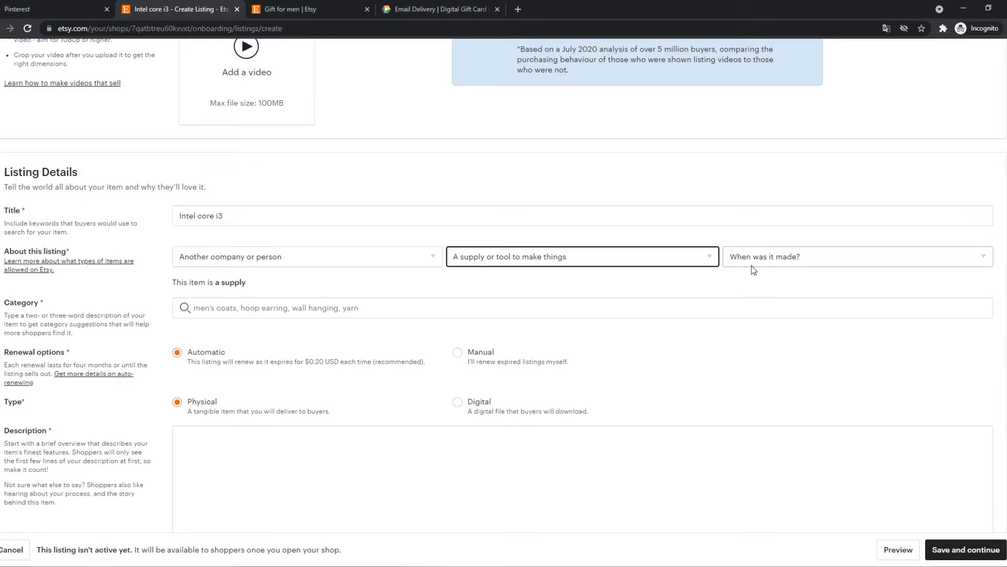
click(854, 256)
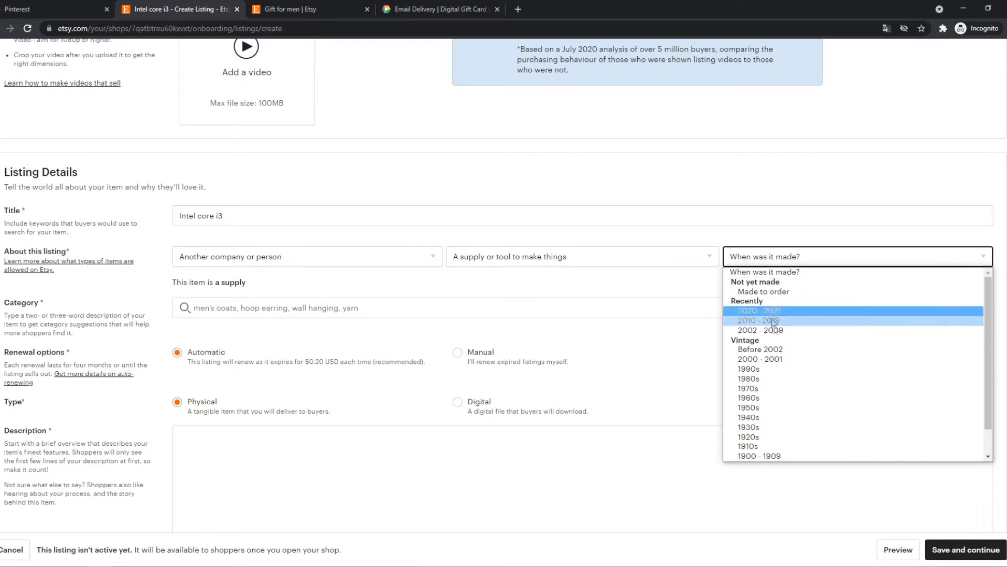
mouse_move(769, 330)
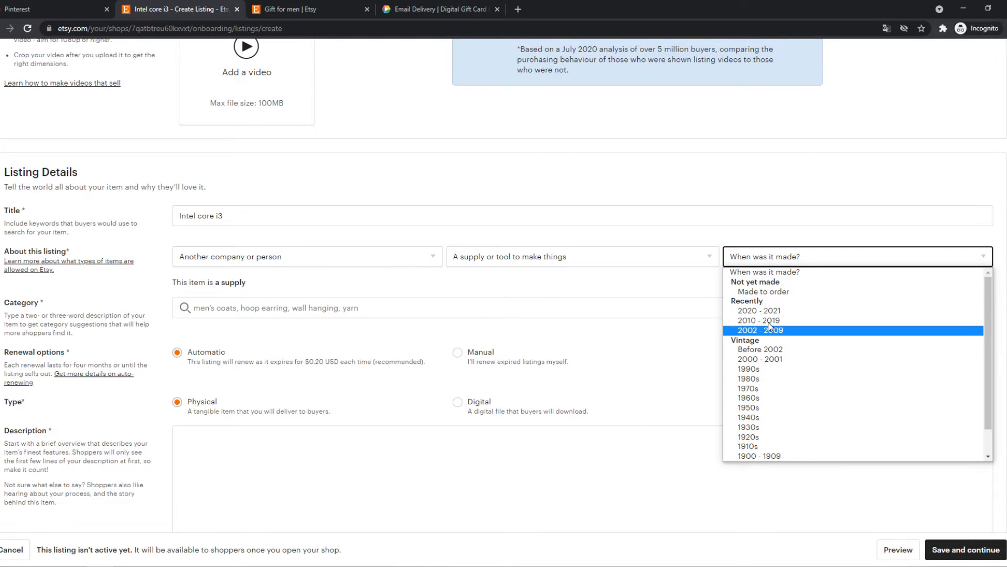
click(758, 320)
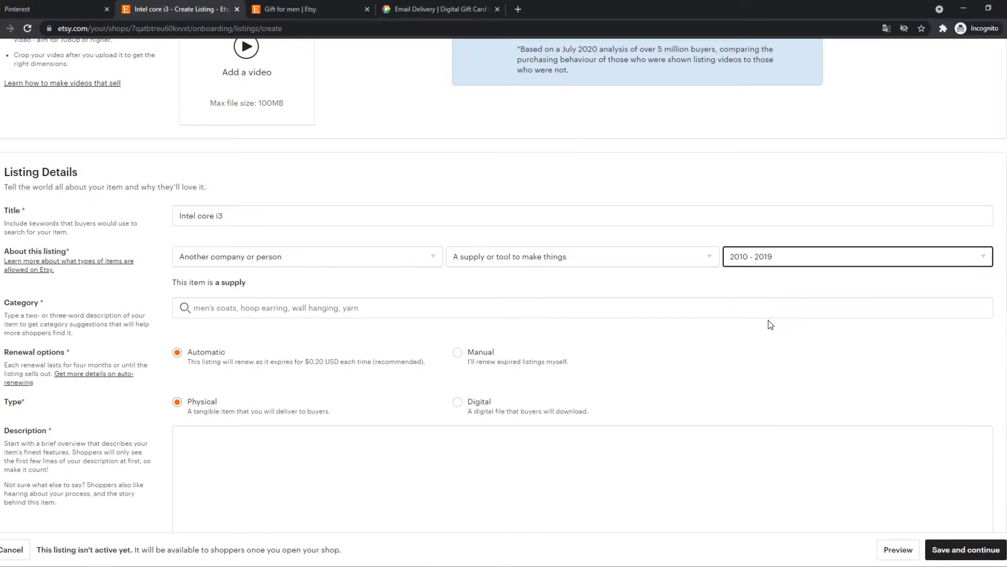
scroll(down, 3)
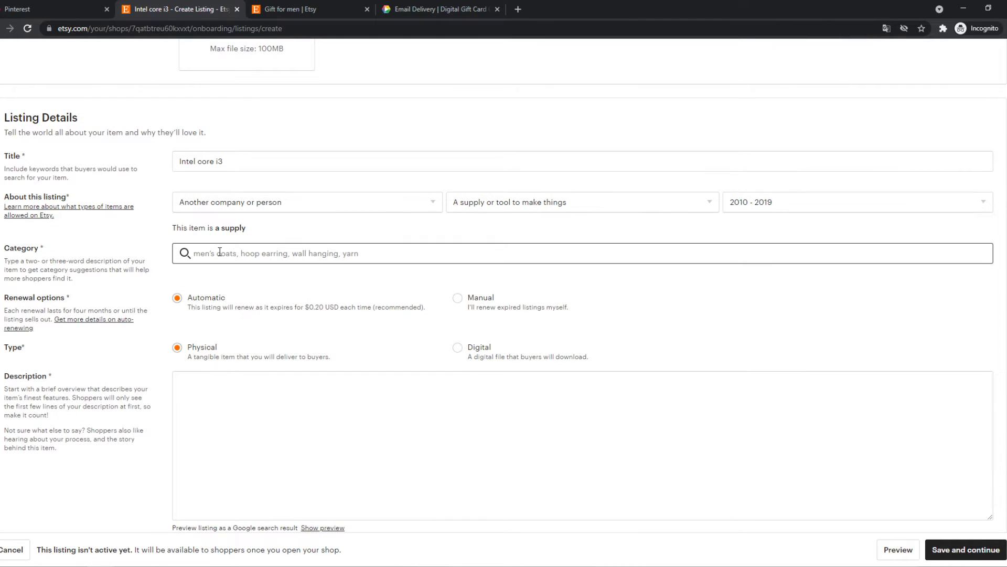
- Categorise the listing under Computers via 'cpu', with Grey primary and Blue secondary colour
text(cpu)
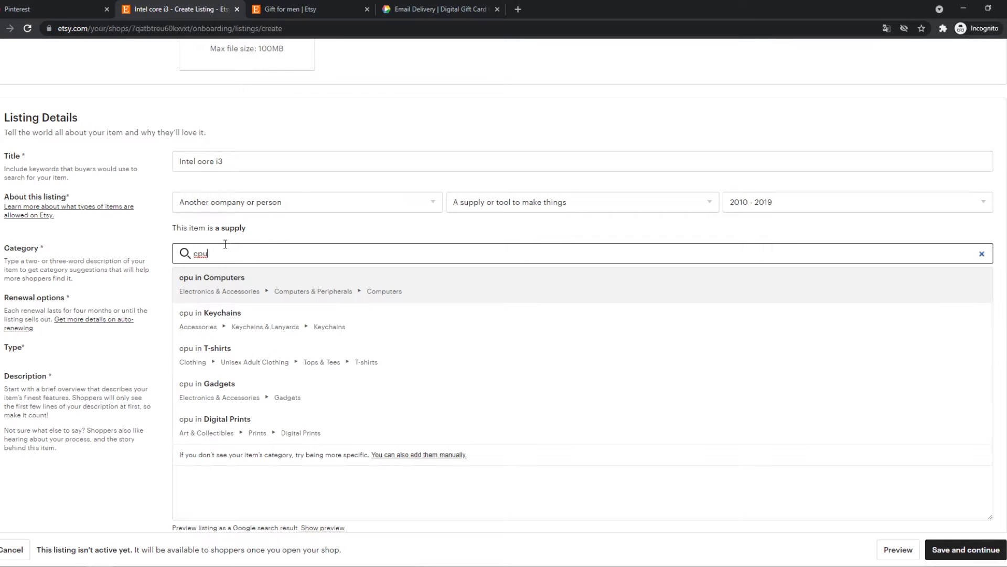
click(212, 277)
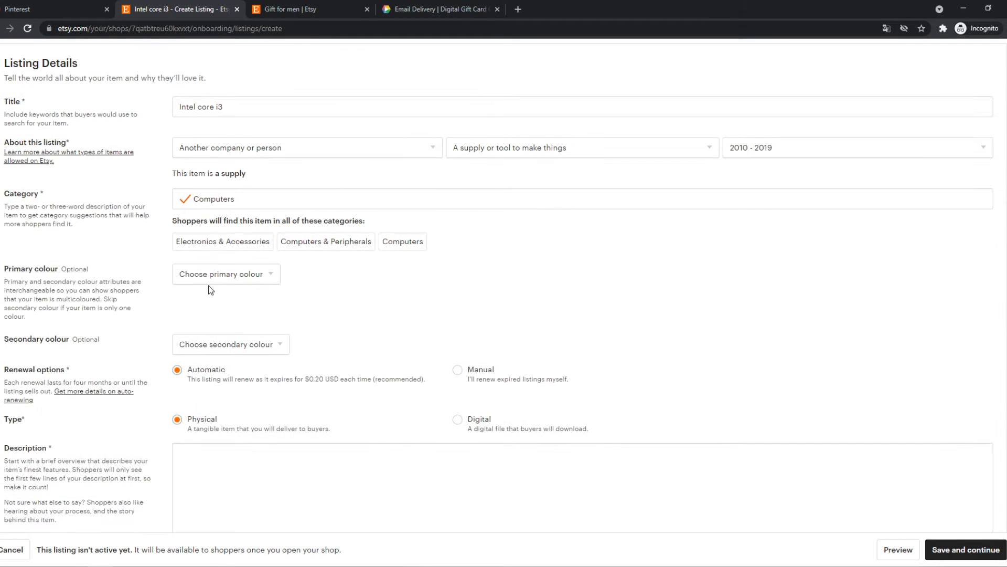
click(226, 274)
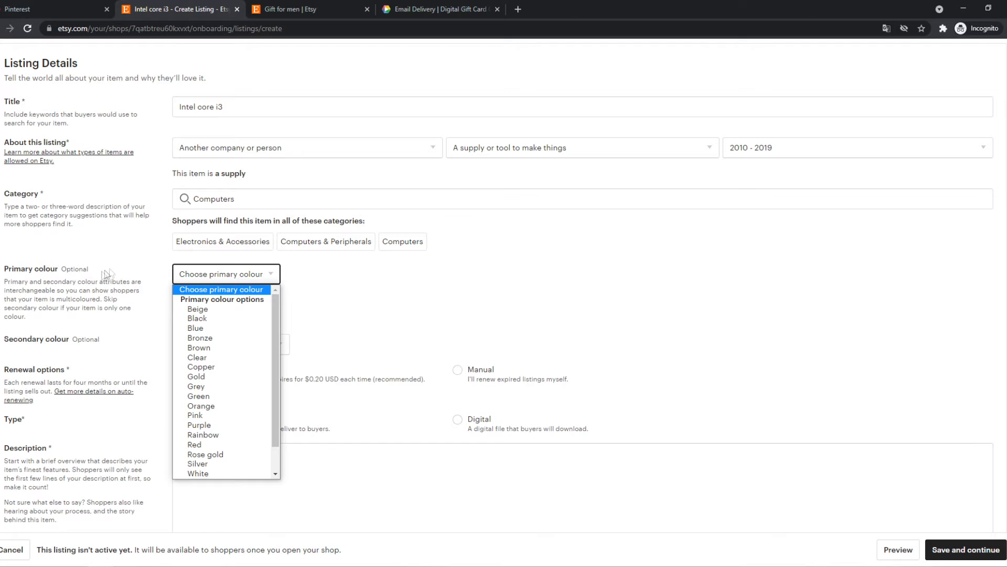
mouse_move(201, 366)
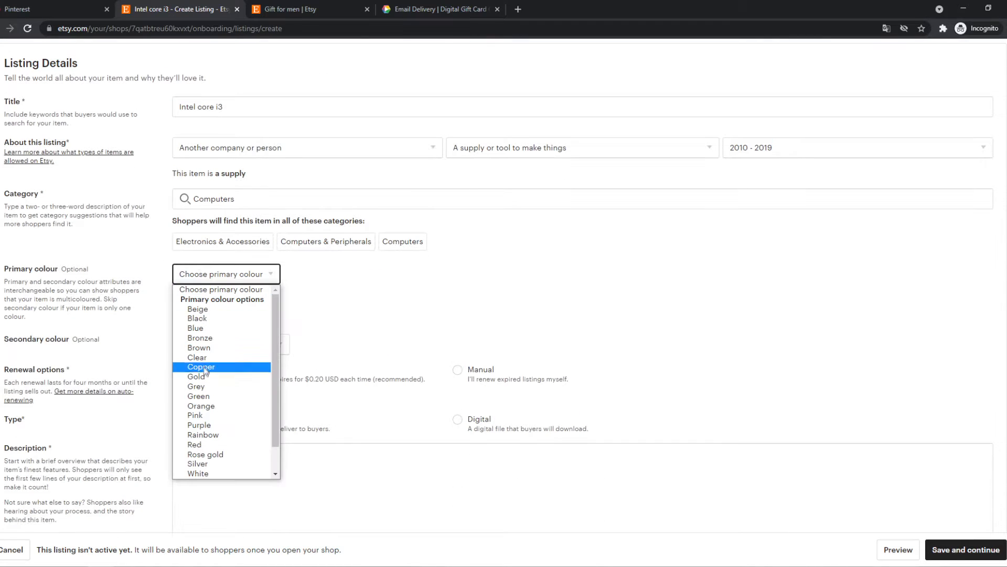
click(197, 386)
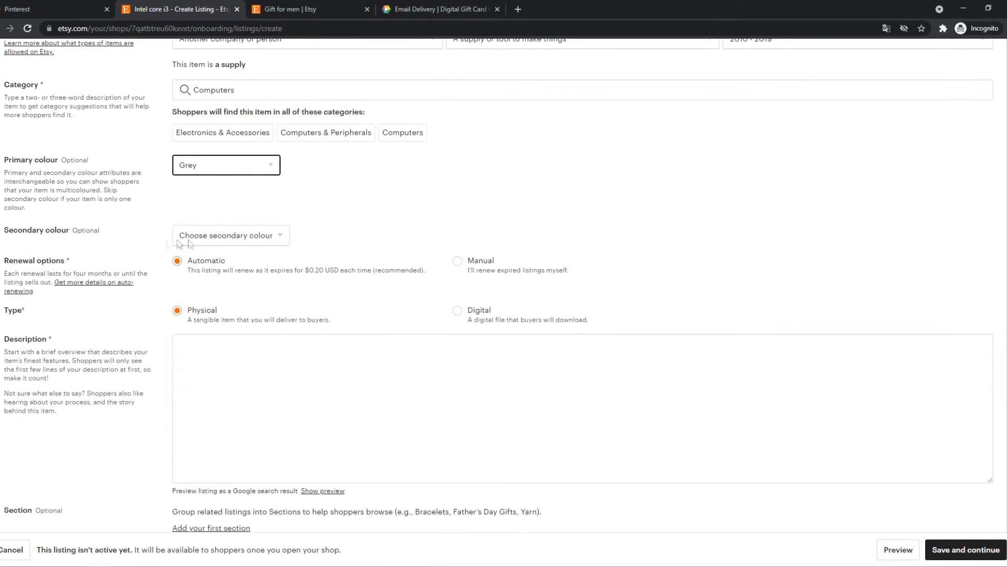
click(229, 234)
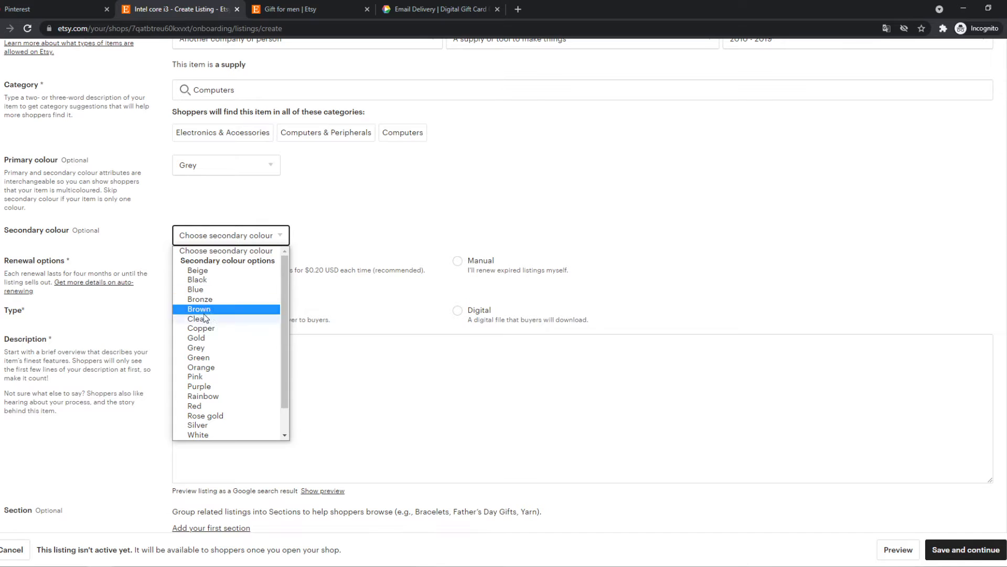
click(195, 290)
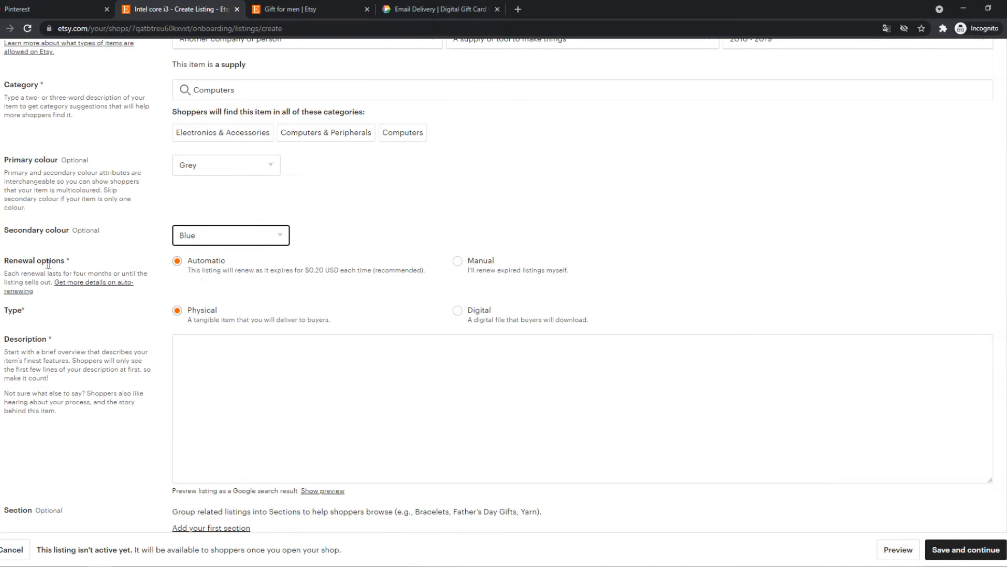
mouse_move(256, 289)
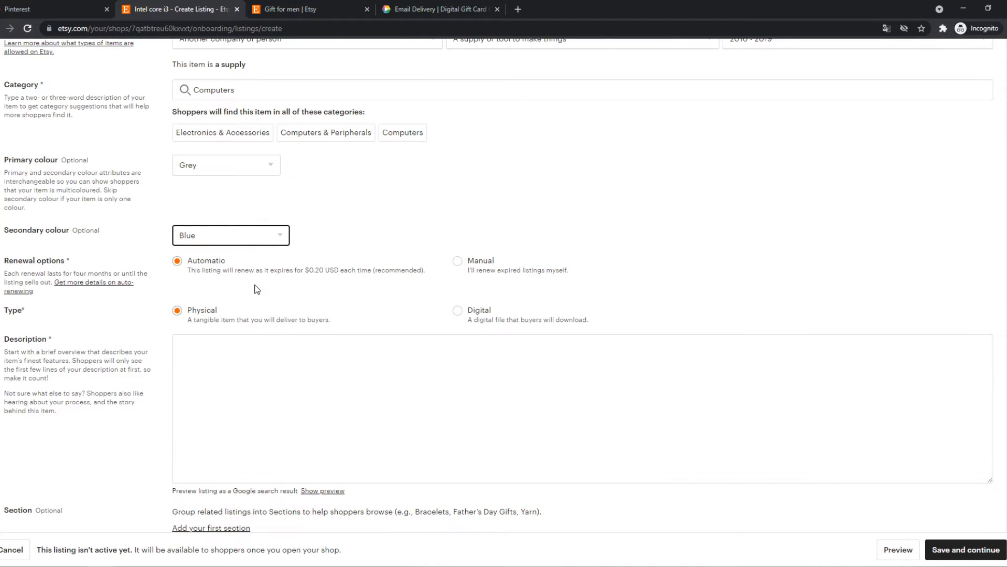
mouse_move(321, 281)
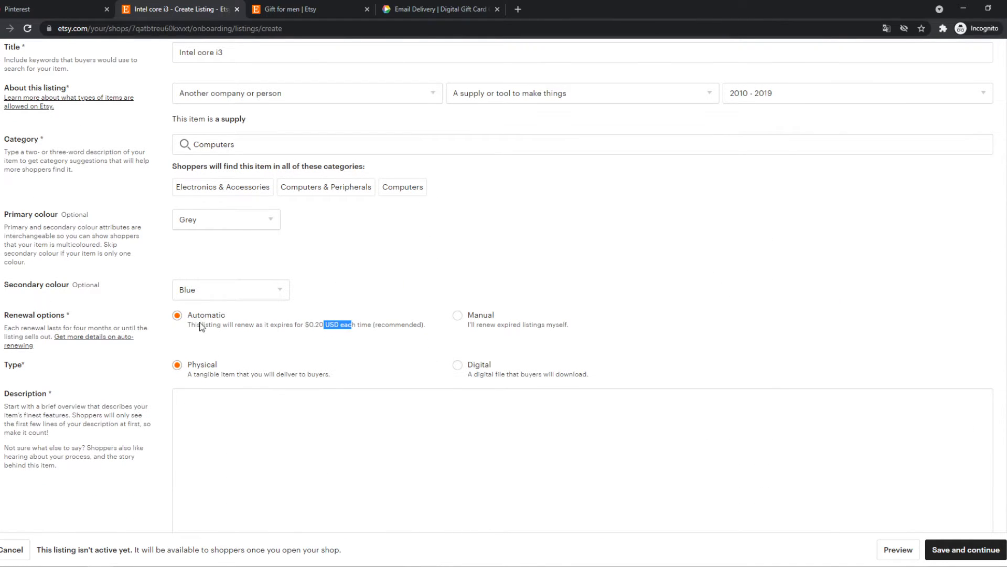
mouse_move(226, 321)
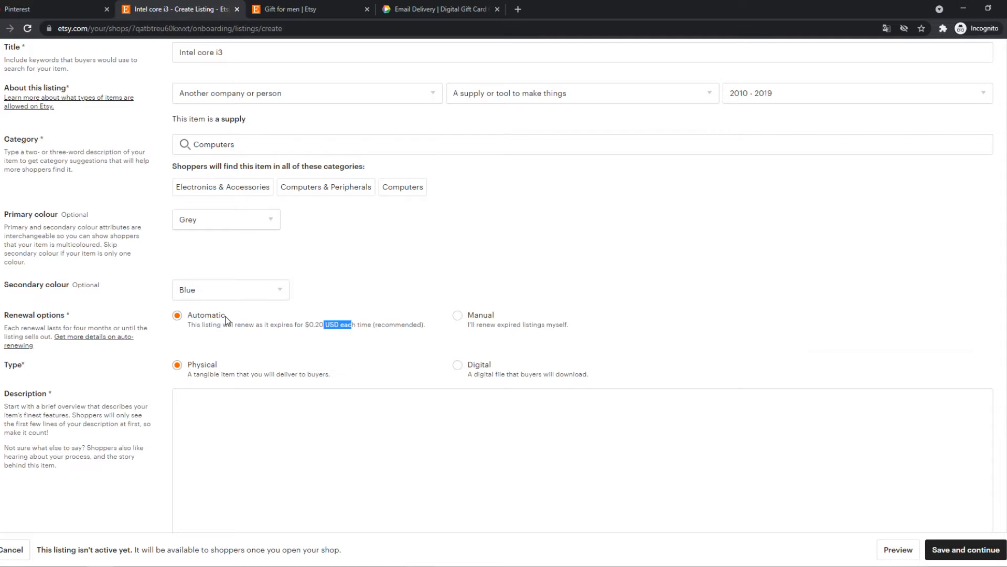
scroll(down, 3)
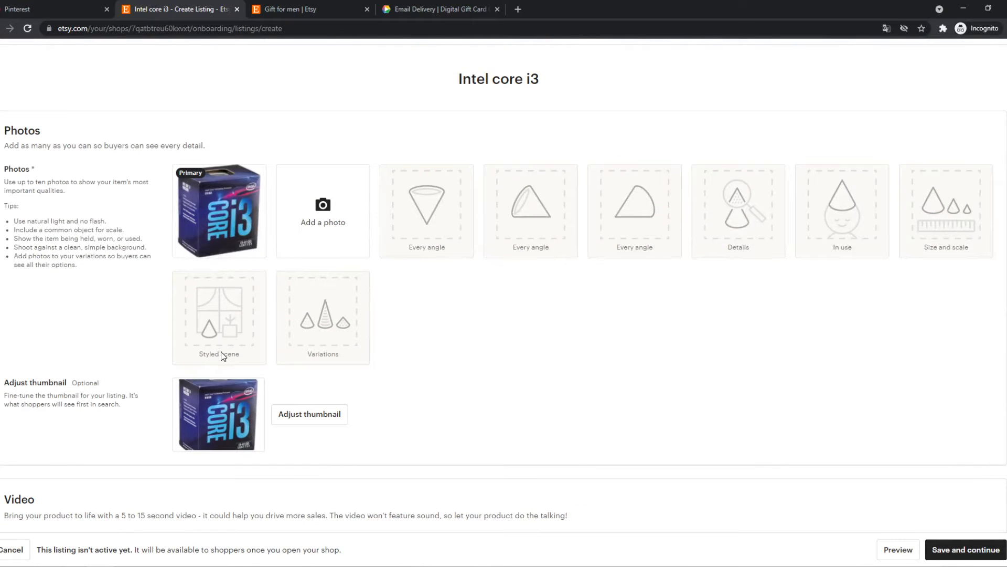
mouse_move(290, 295)
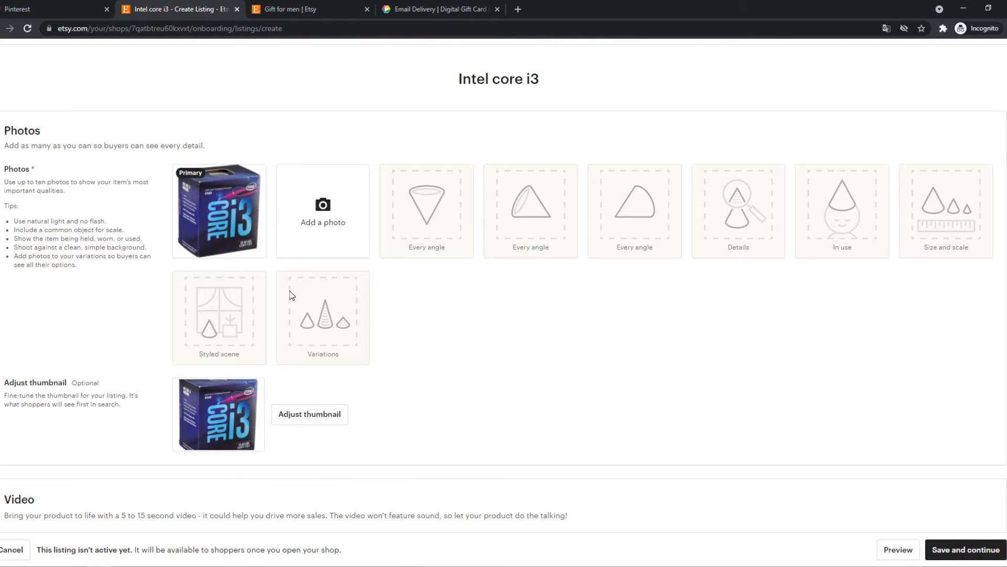
scroll(down, 3)
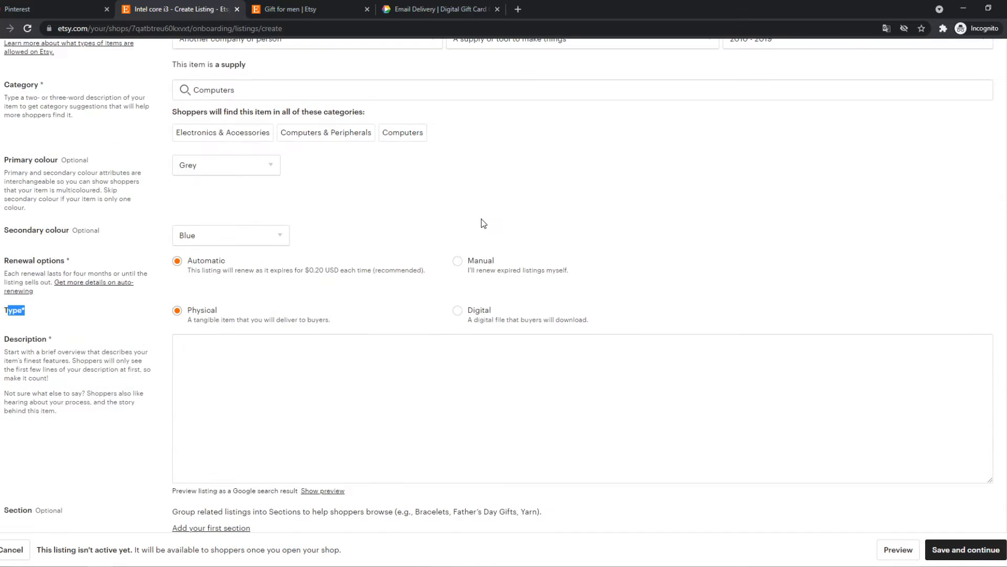
mouse_move(457, 314)
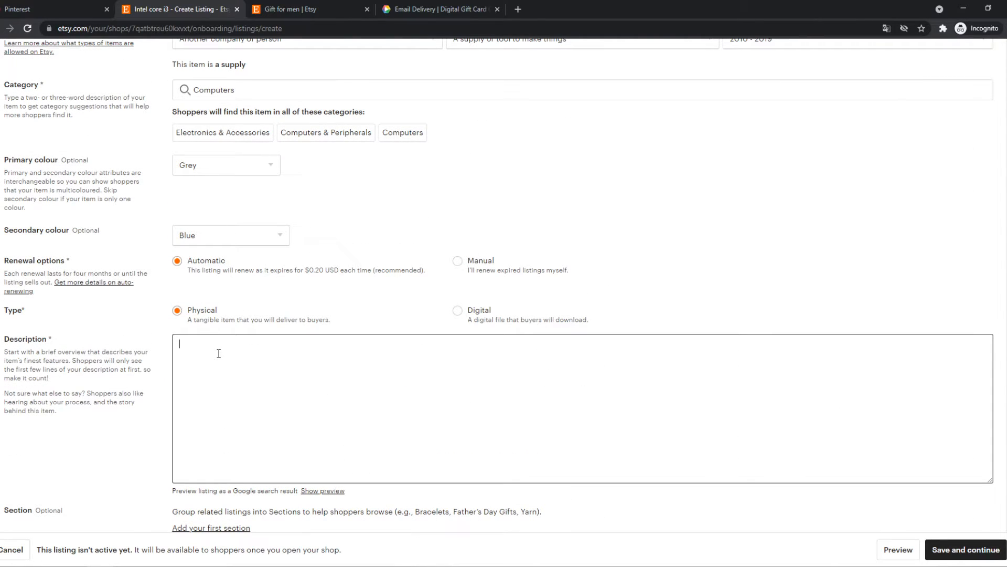
- Fill the Description box with the placeholder text 'description'
text(descr)
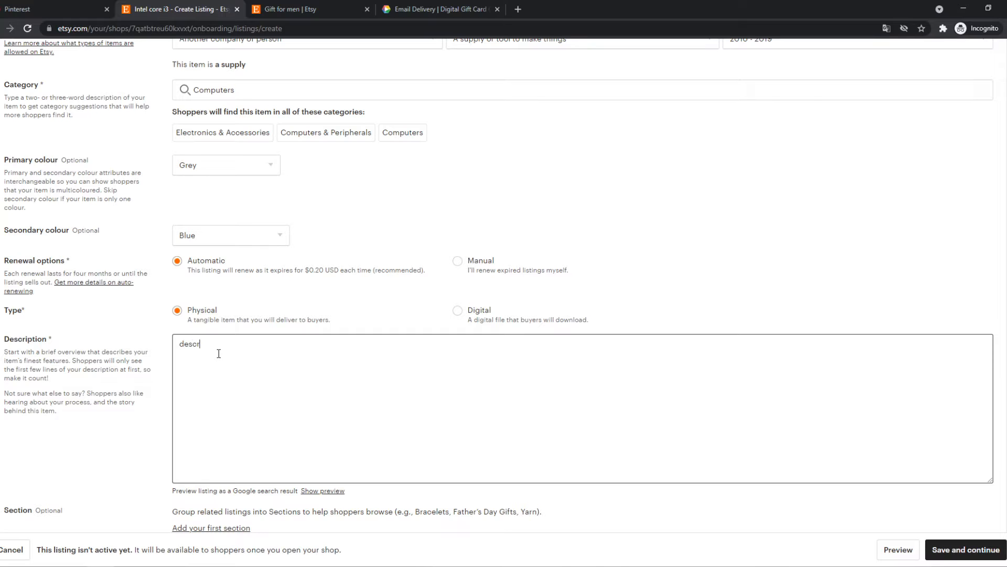
text(iption)
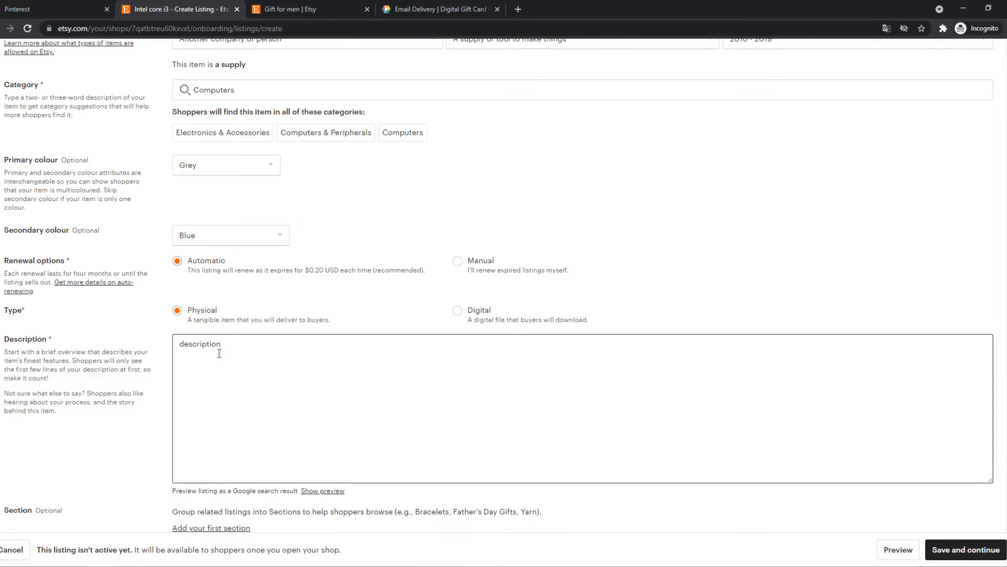
scroll(down, 3)
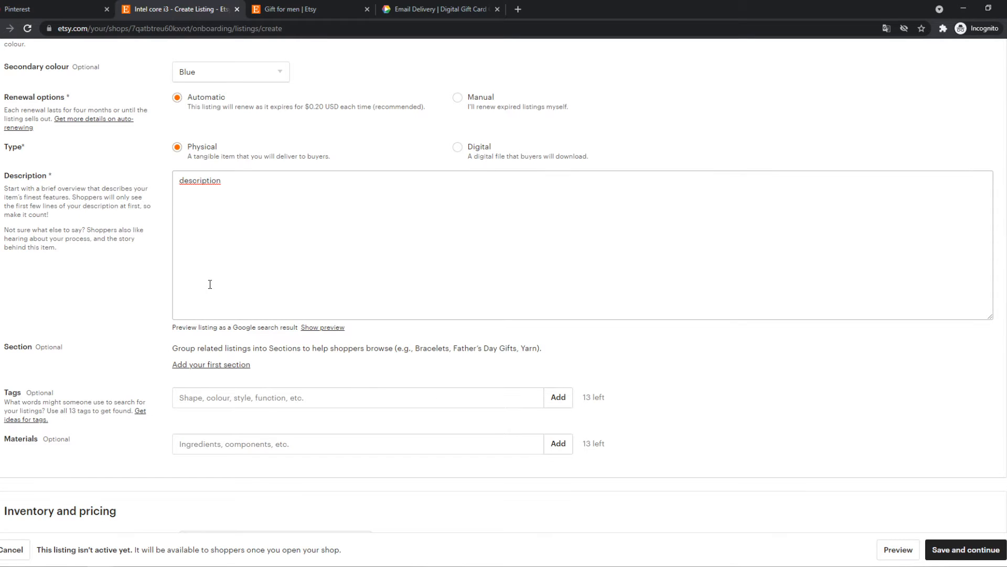
scroll(down, 3)
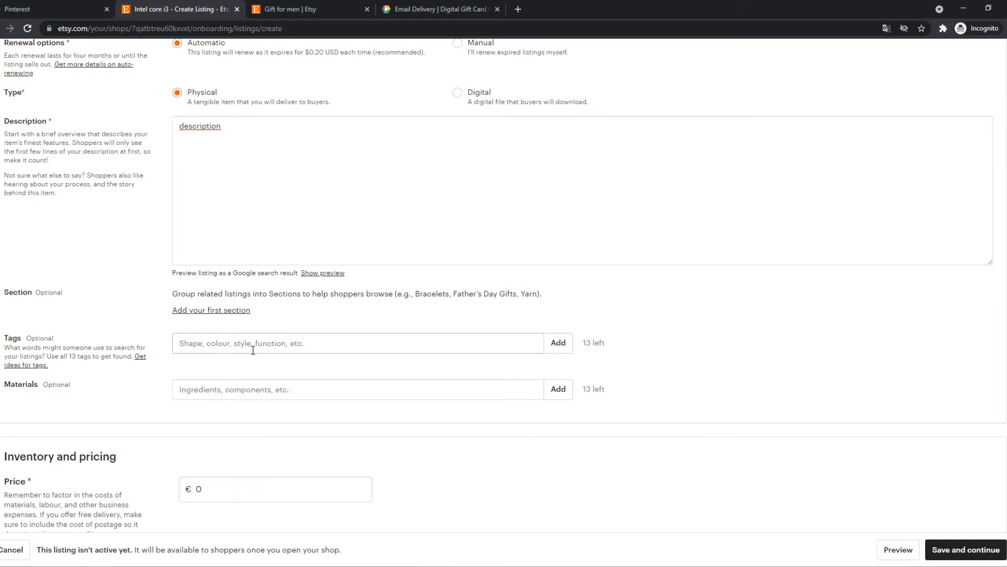
- Add the tags intel core, i3 and i3 8100 to the listing
scroll(down, 3)
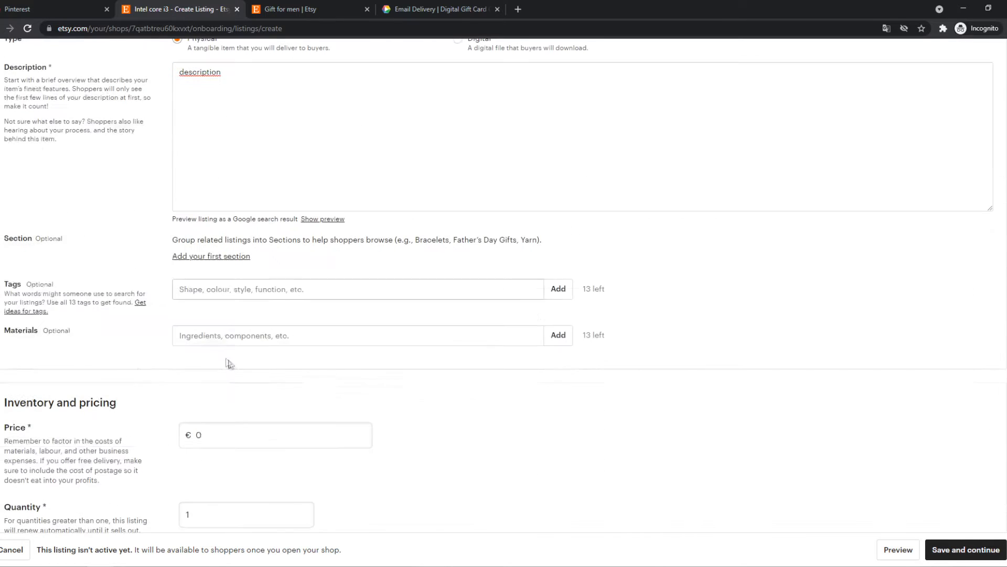
text(intel co)
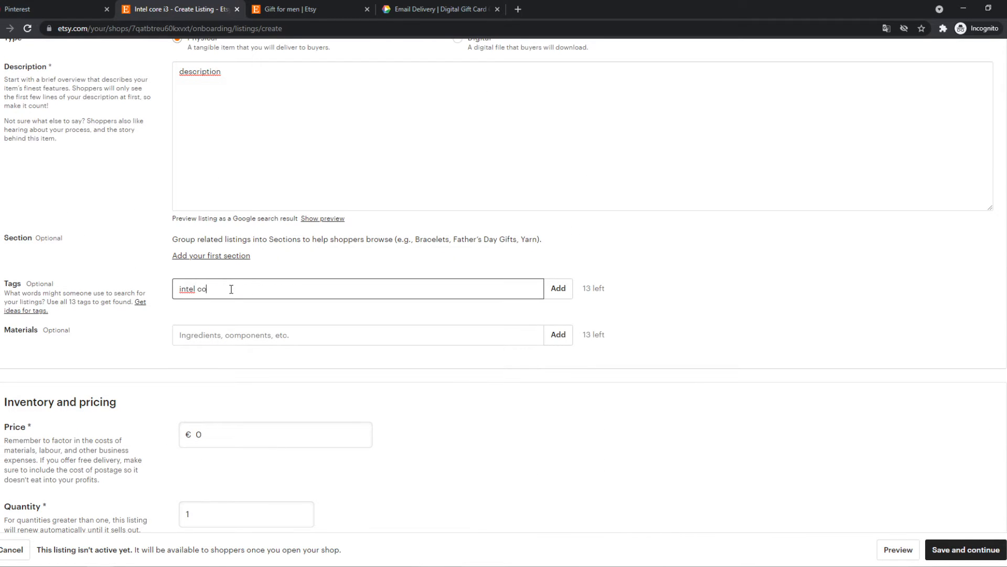
click(557, 288)
text(i3)
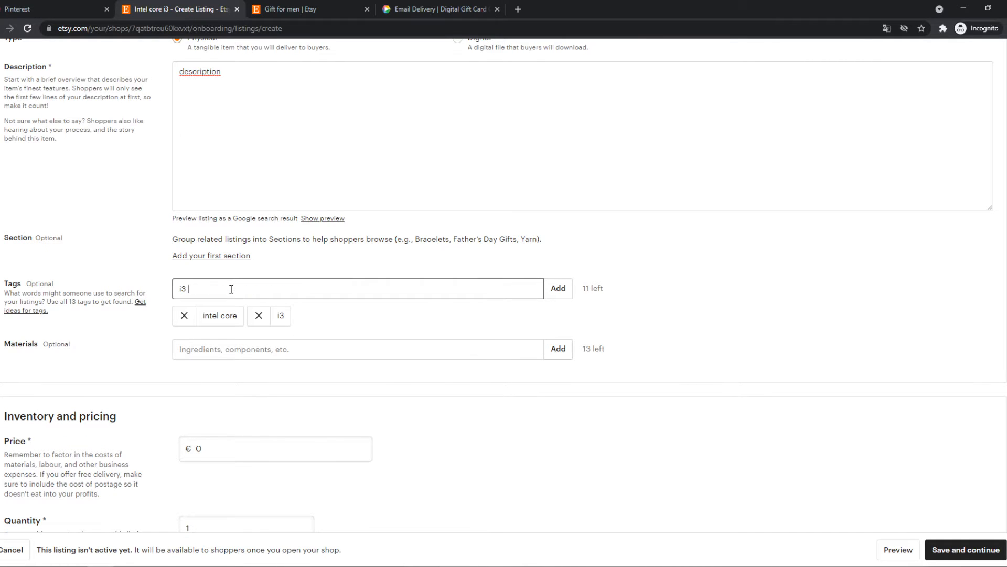
click(556, 288)
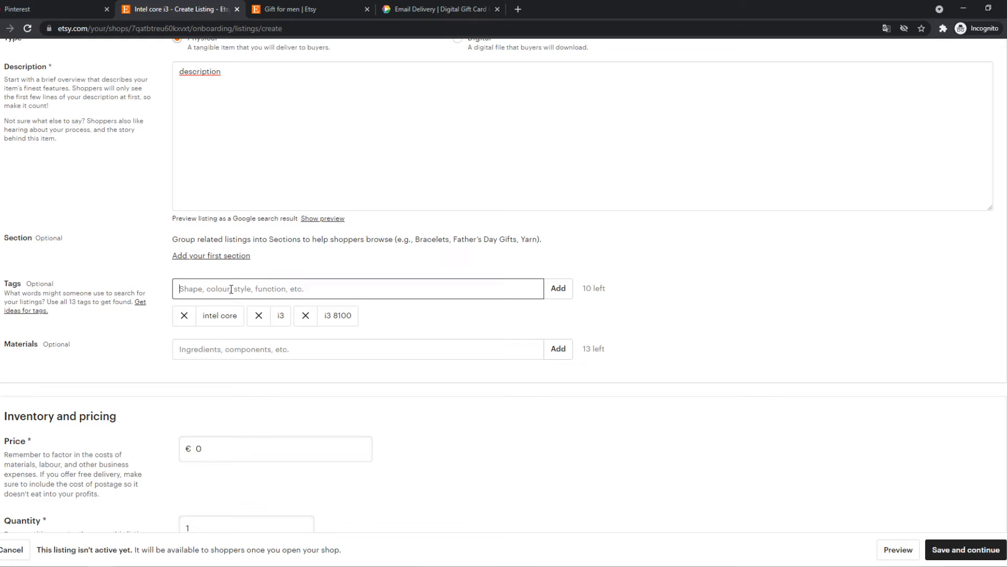
click(358, 348)
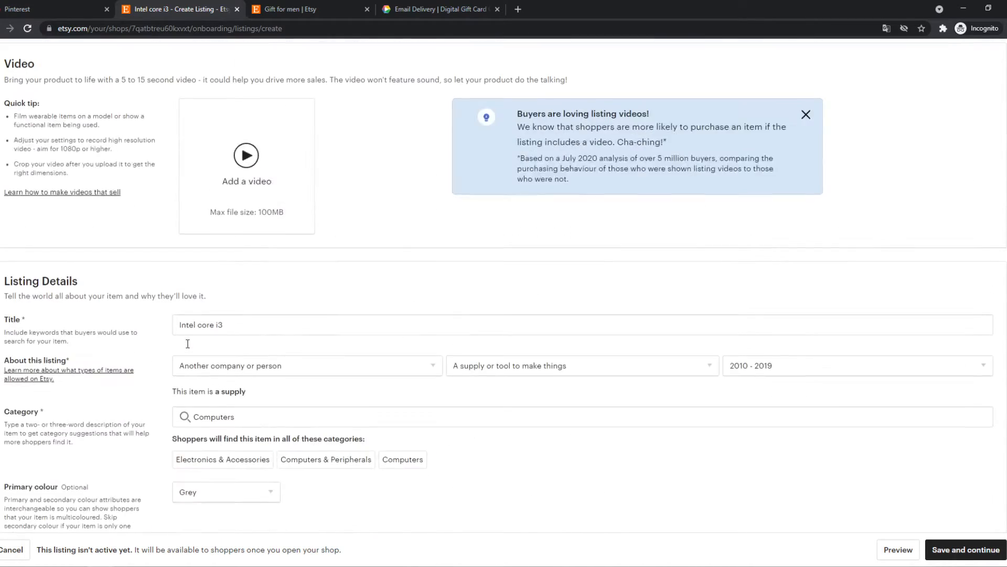
scroll(down, 3)
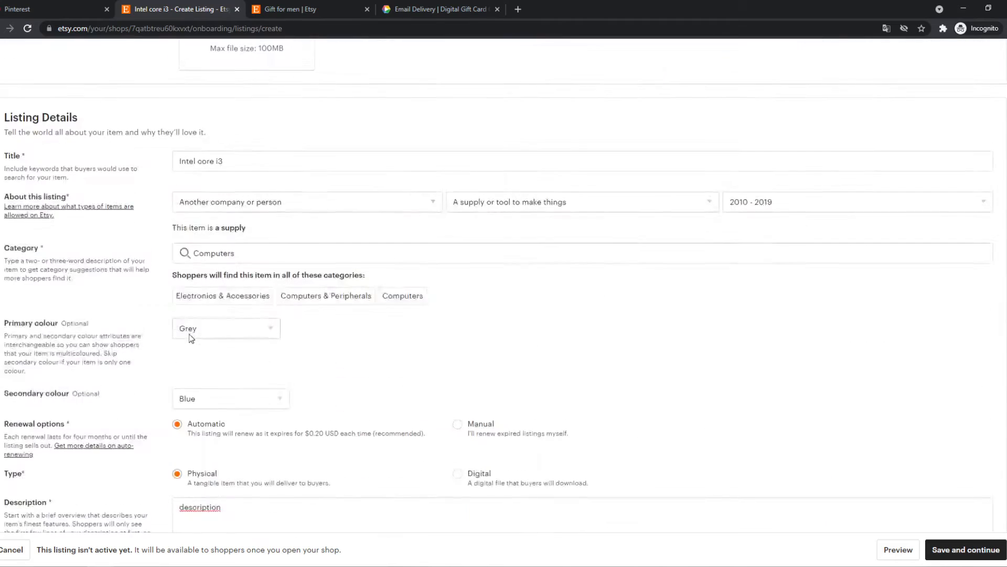
scroll(down, 3)
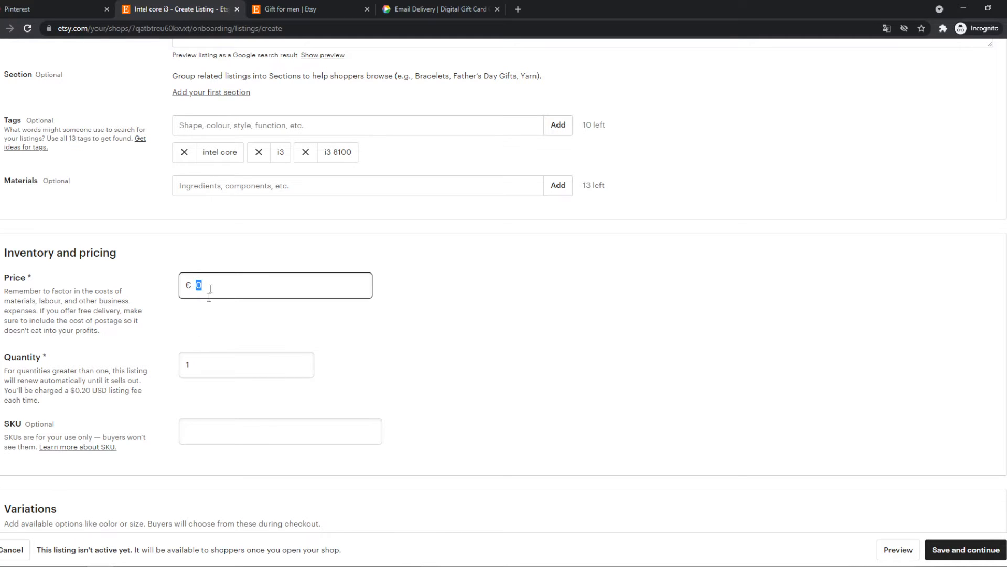
- Replace the listing's price of 0 with €100.00, clearing the price error
click(966, 548)
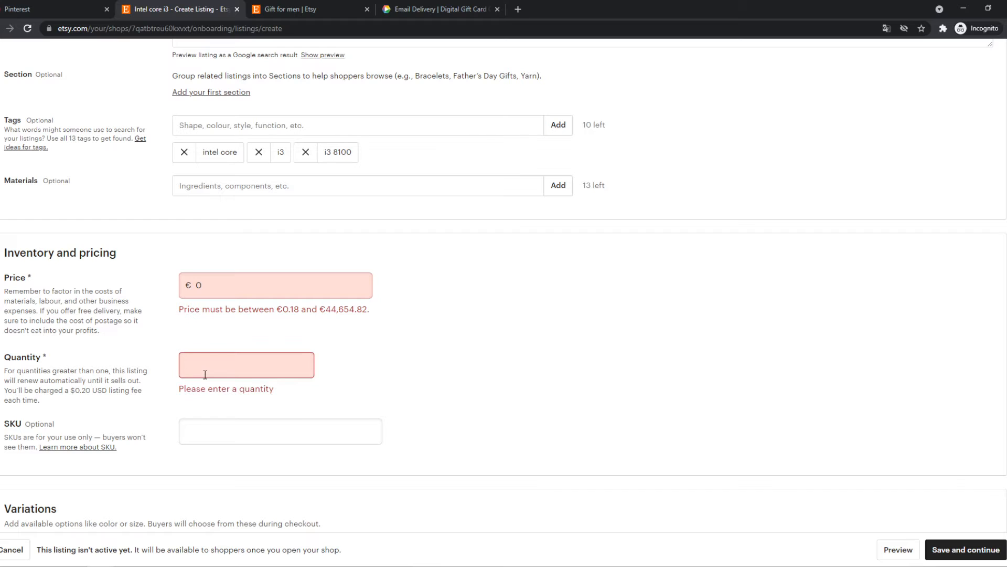
text(00)
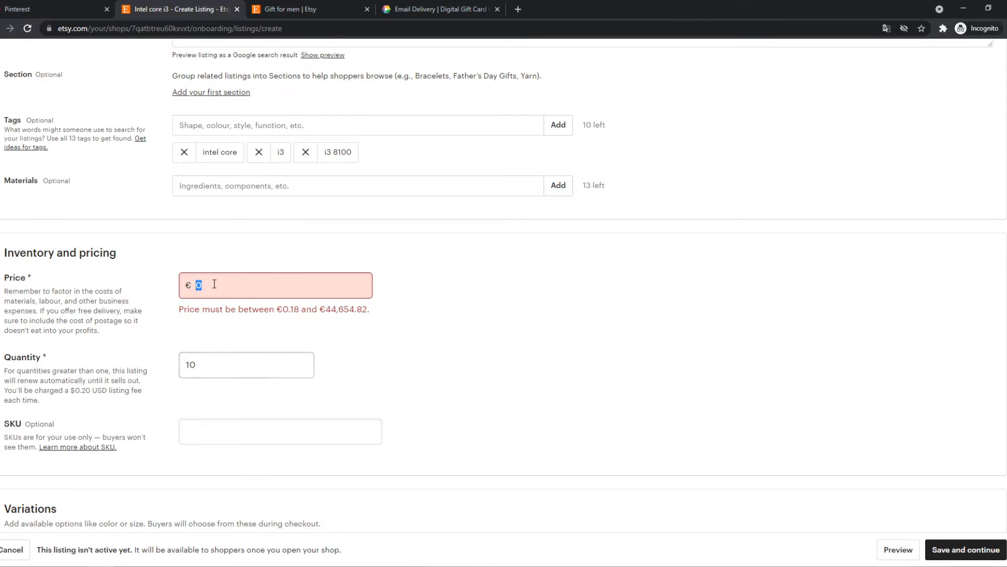
text(100.00)
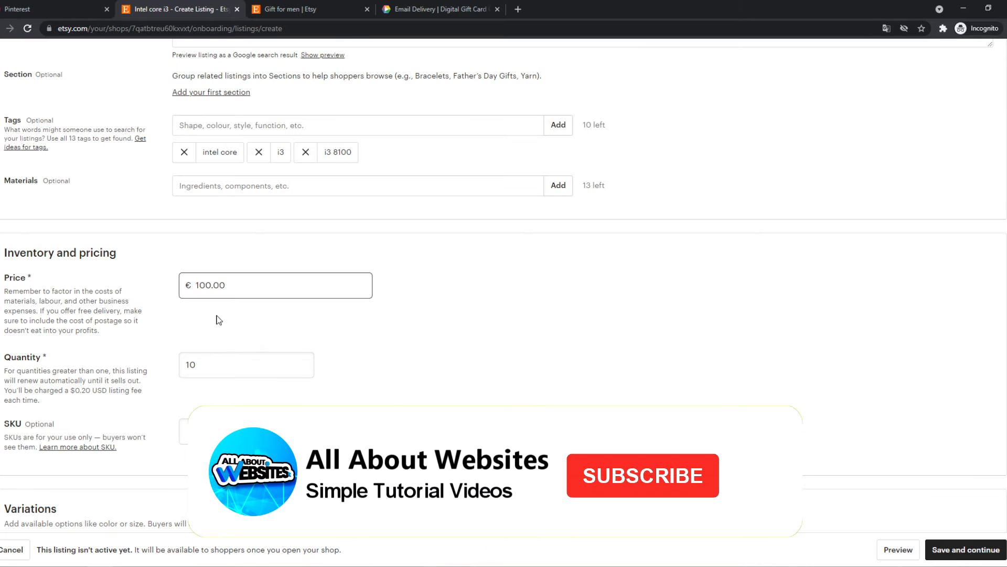
scroll(down, 3)
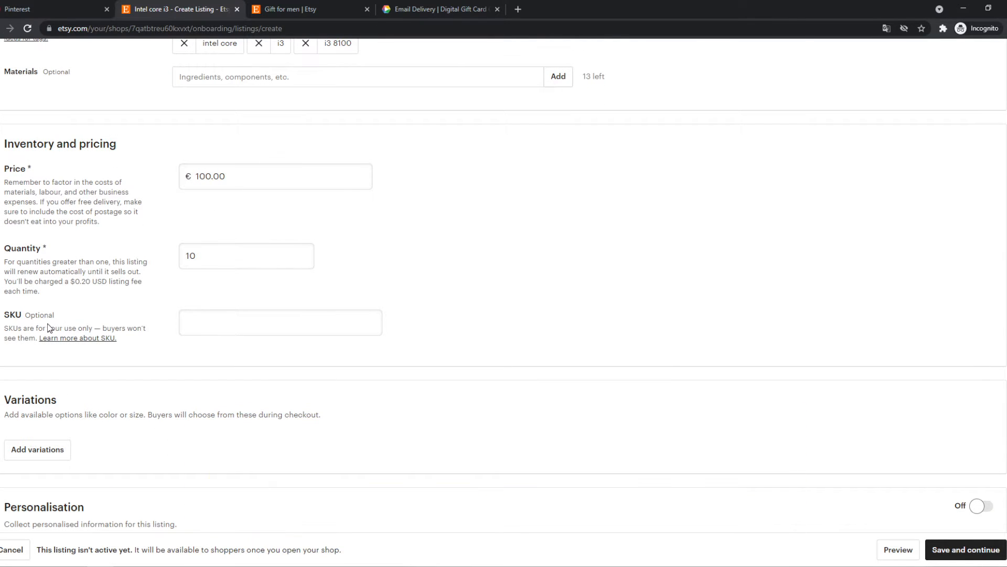
text(it3)
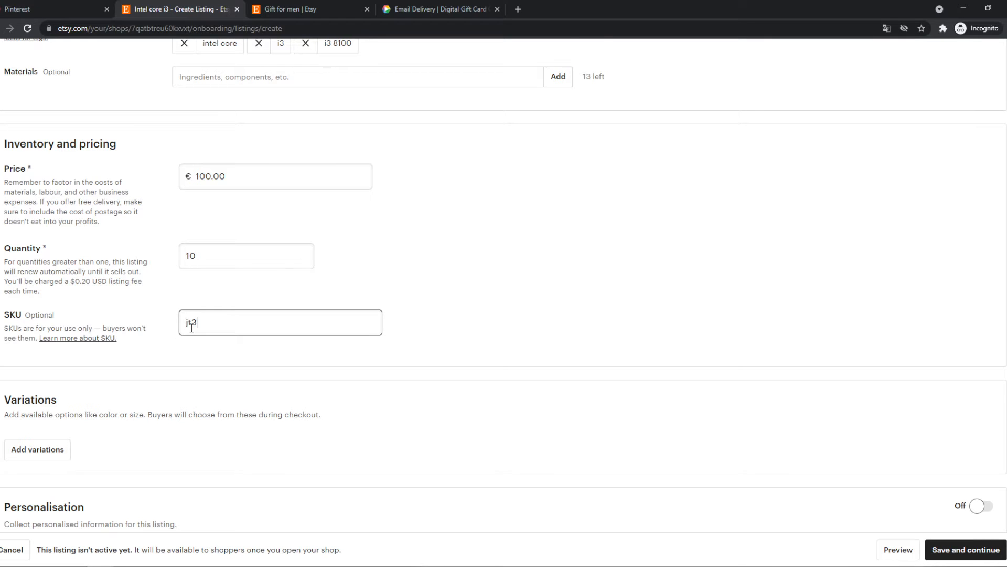
text(t3t)
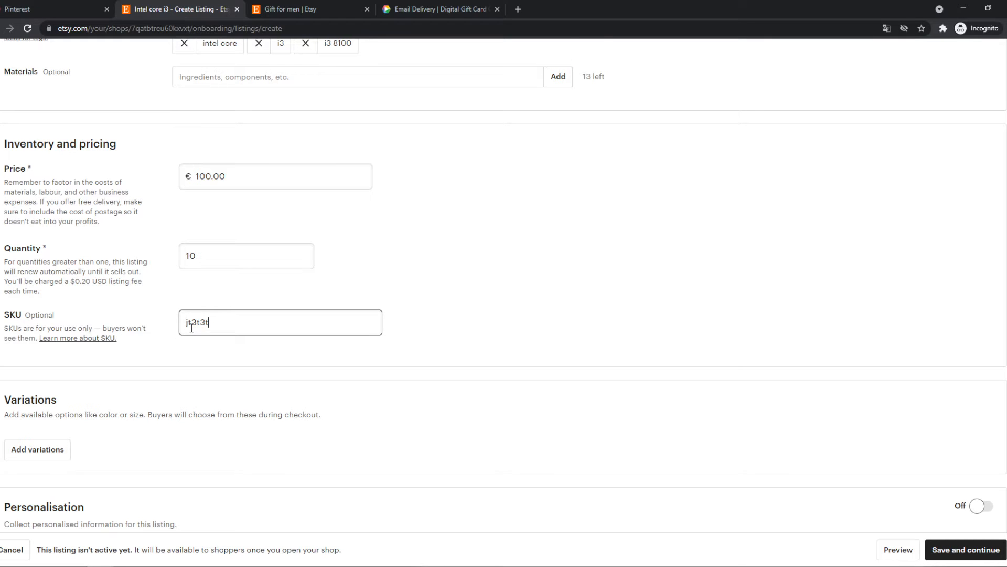
key(Backspace)
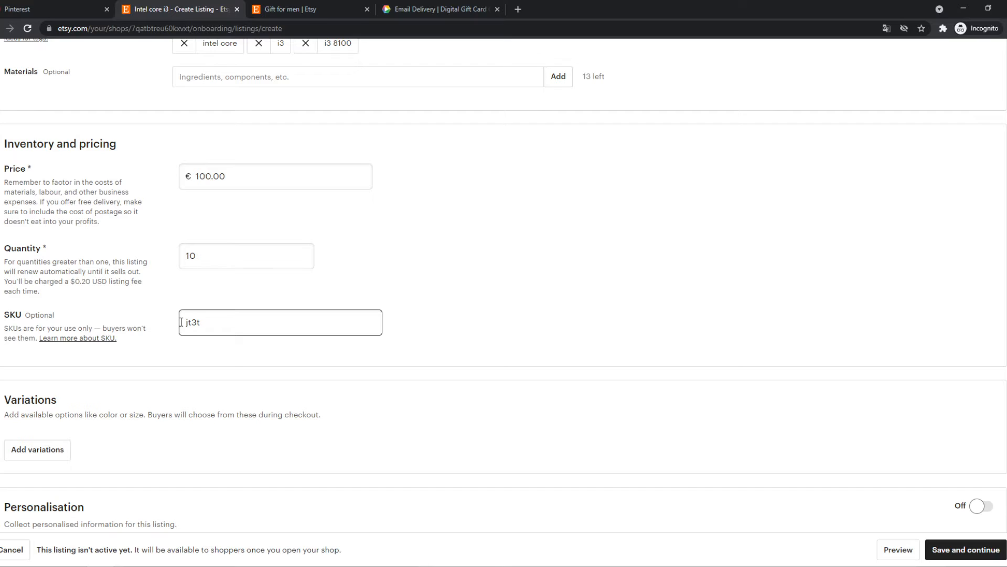
key(ctrl+a)
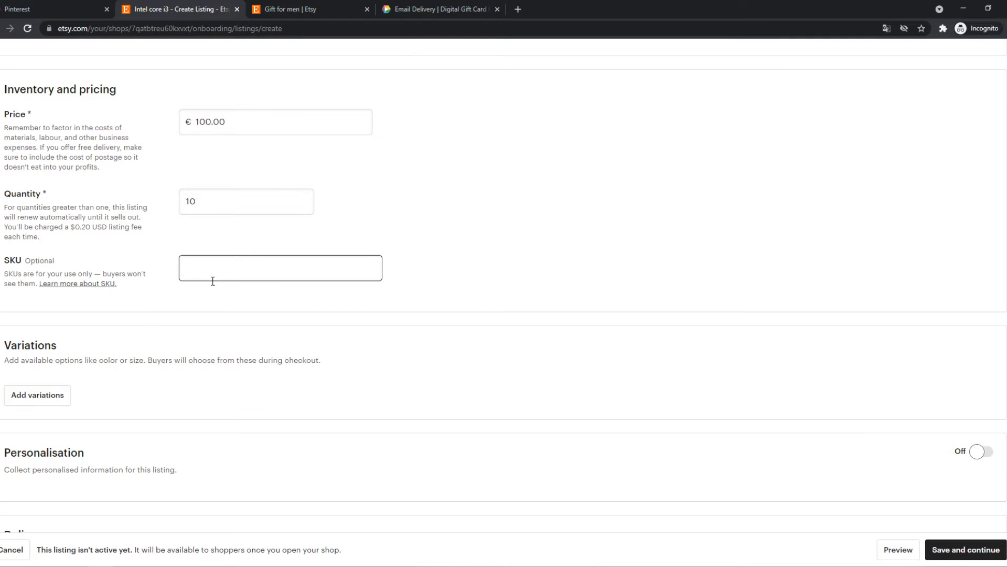
scroll(down, 3)
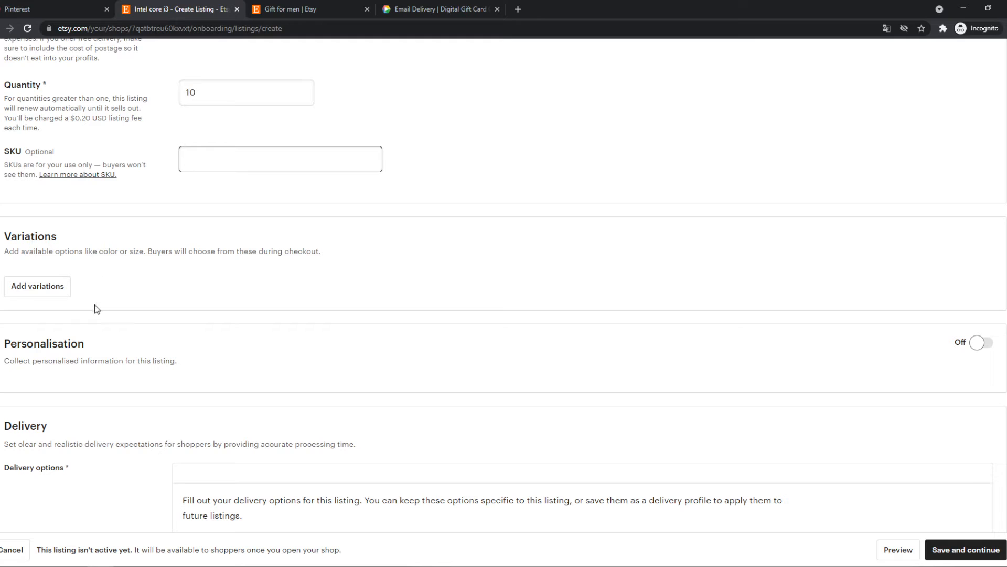
click(279, 158)
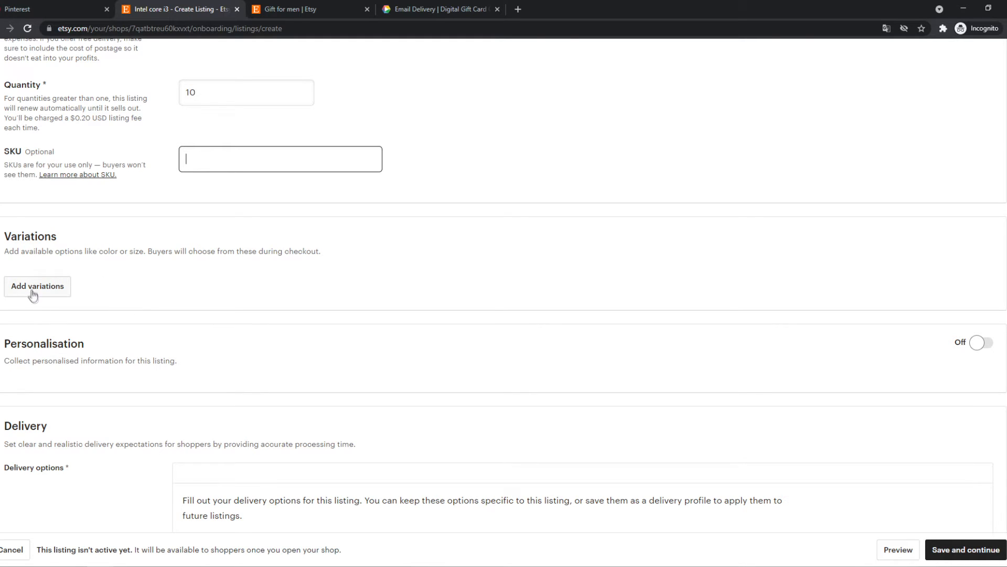
click(37, 285)
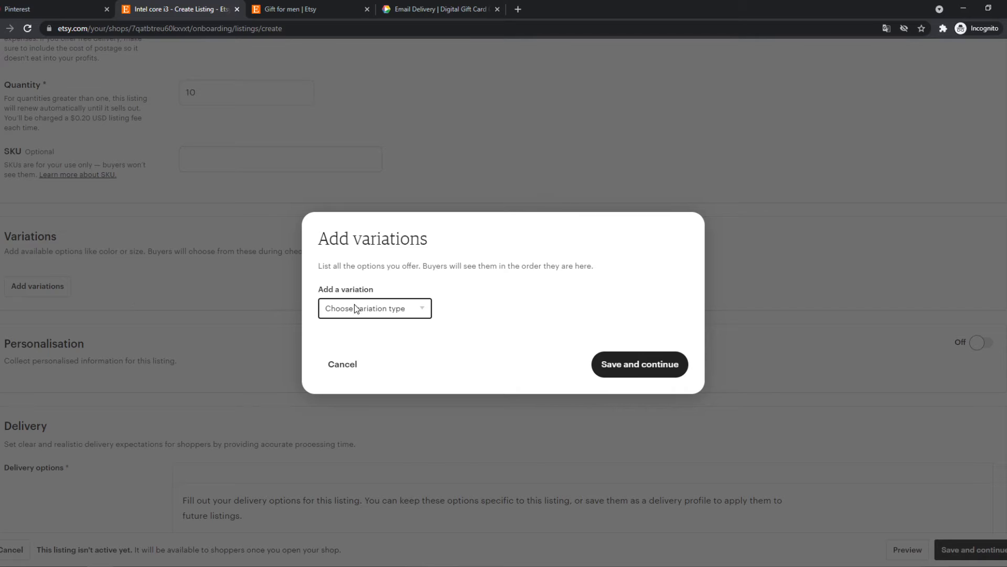
mouse_move(435, 339)
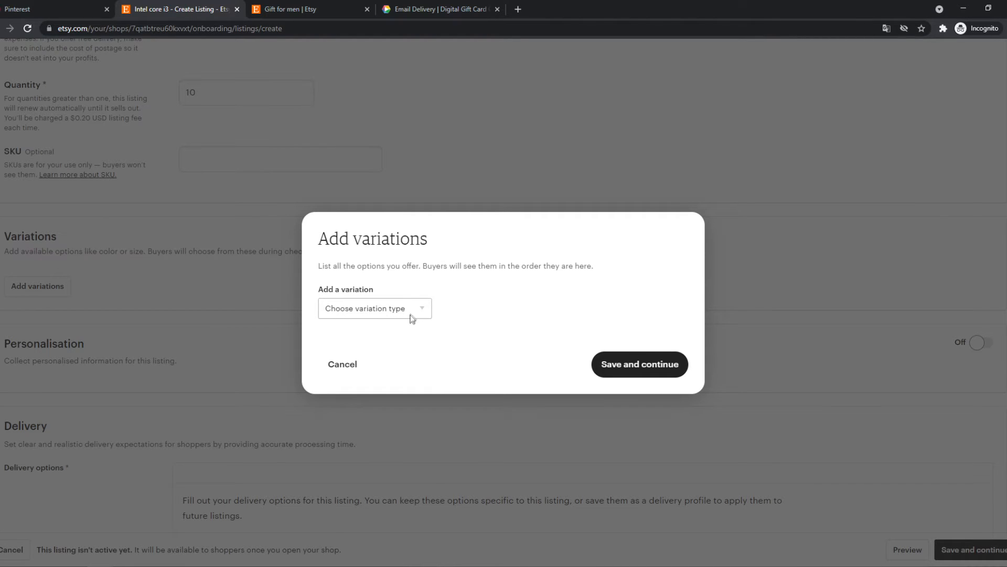
click(373, 307)
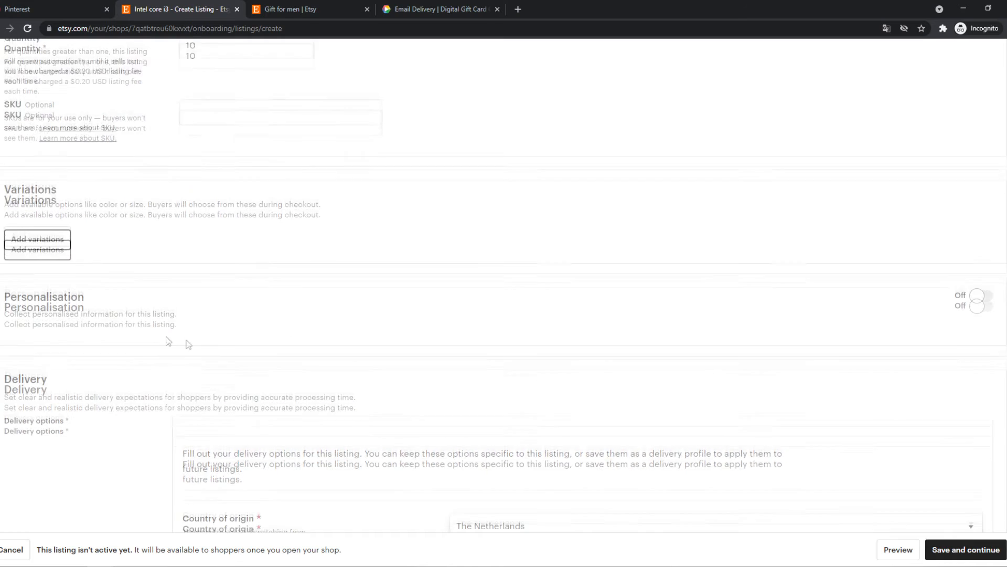
scroll(down, 3)
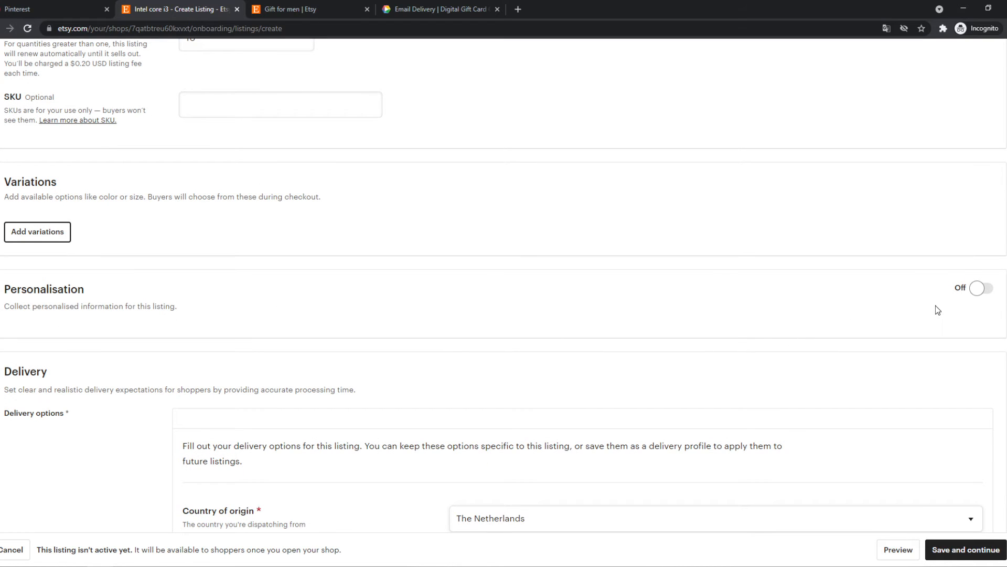
- Choose 5-7 business days as the listing's processing time
scroll(down, 3)
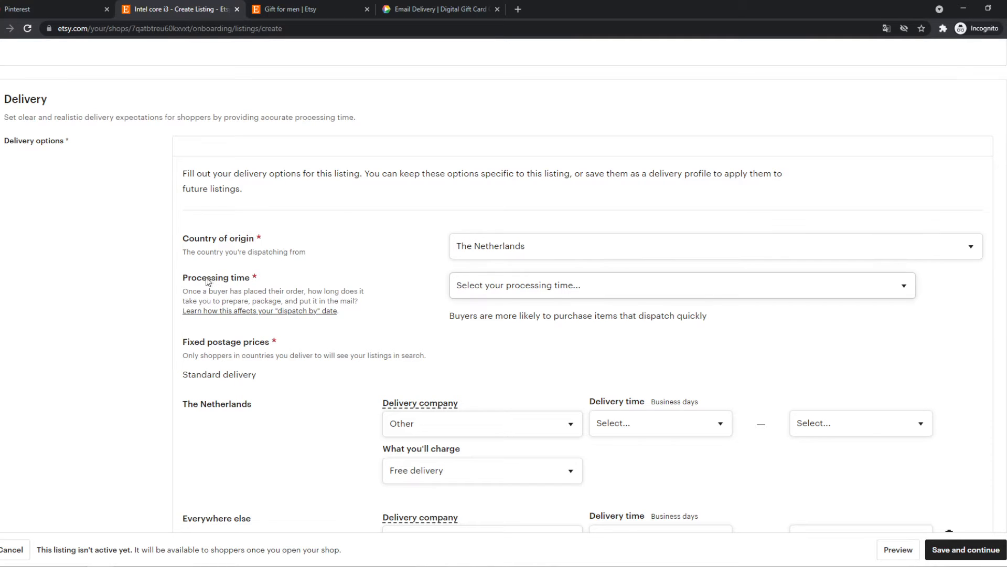
click(681, 284)
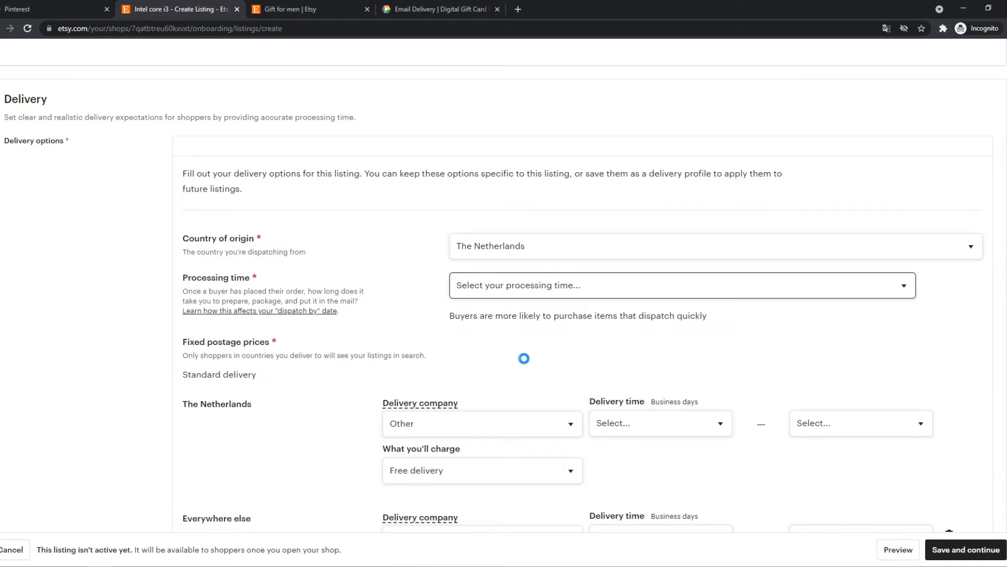
click(681, 285)
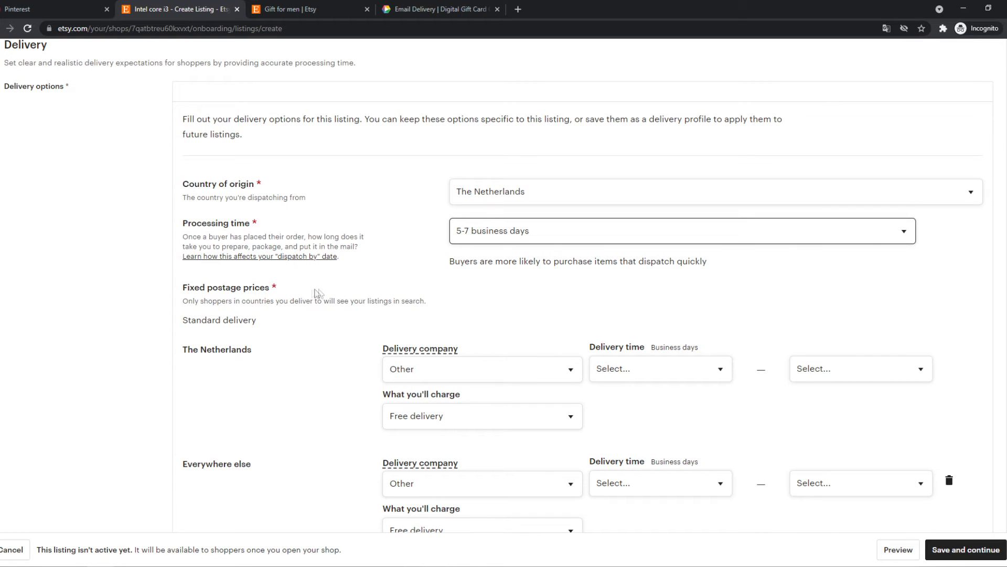
scroll(down, 3)
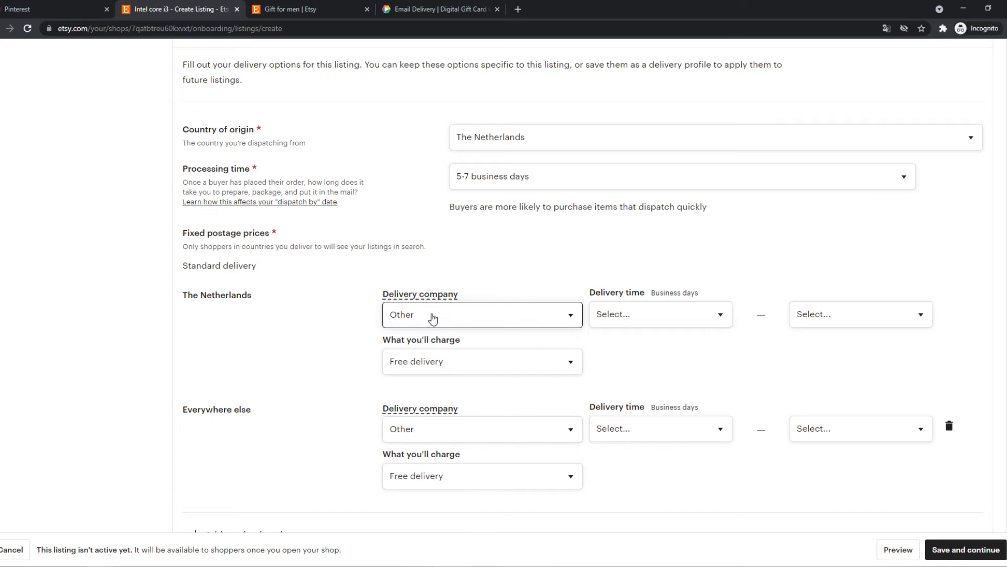
- Set Netherlands delivery to 1–2 days and keep Other as the company for everywhere else
click(658, 313)
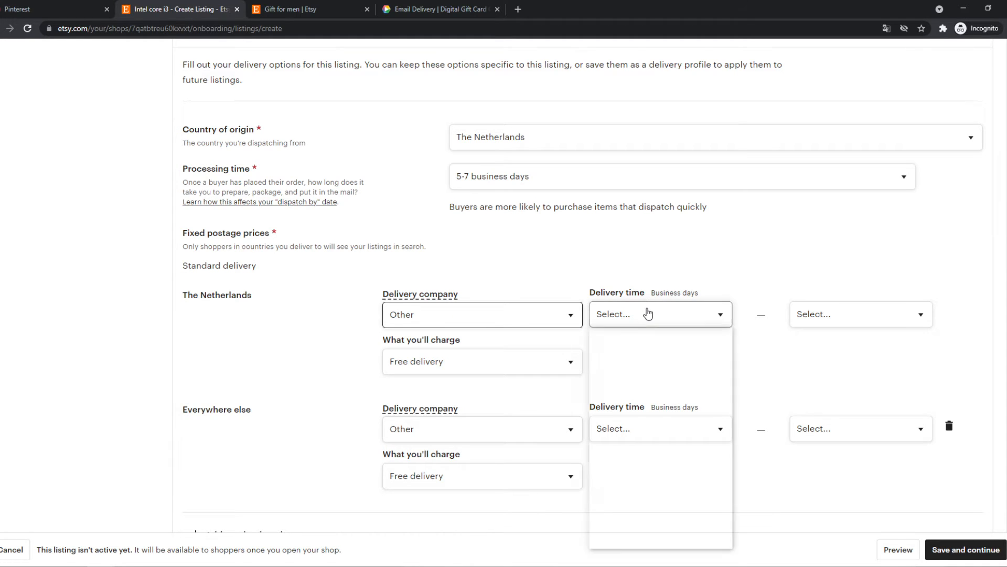
click(655, 314)
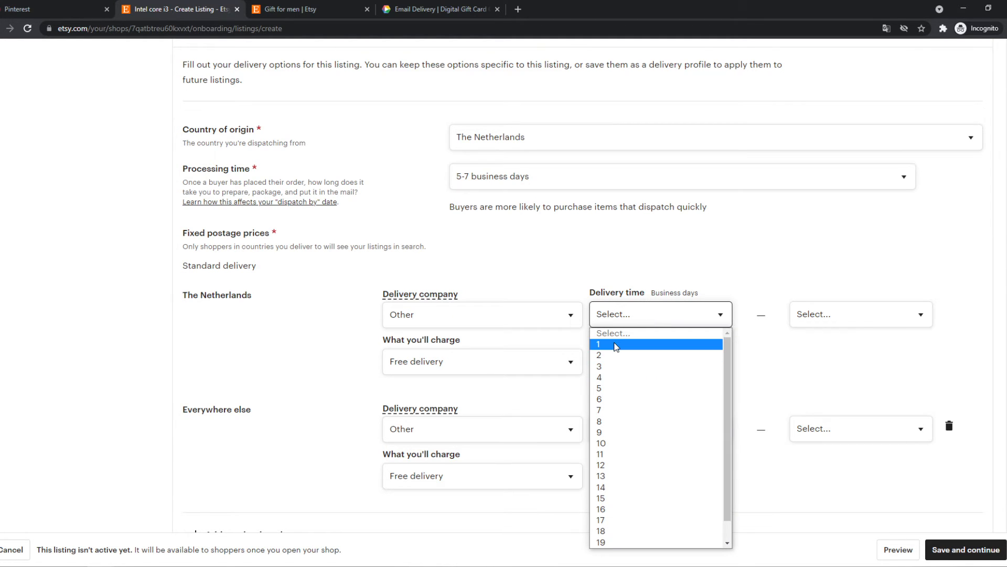
click(597, 345)
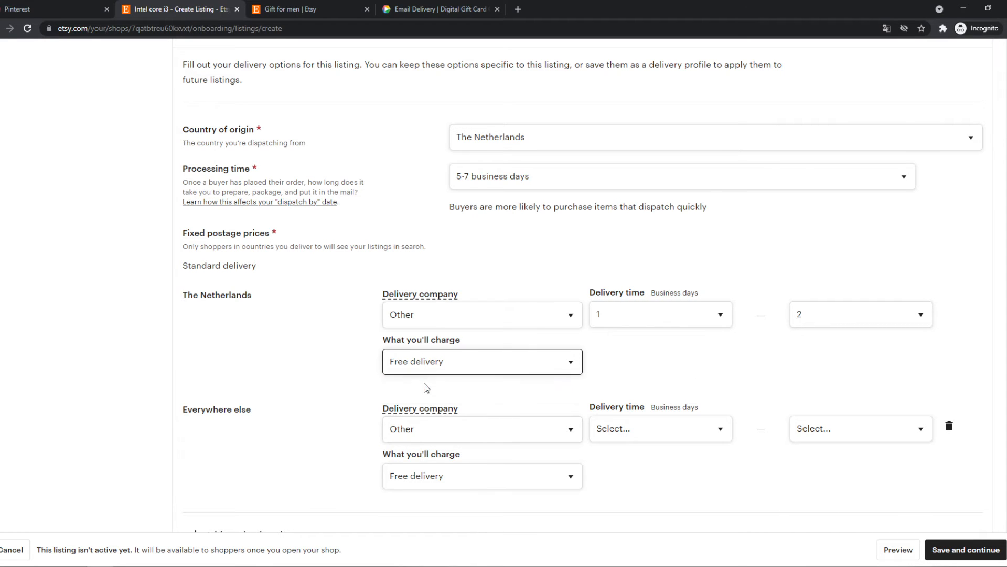
click(481, 428)
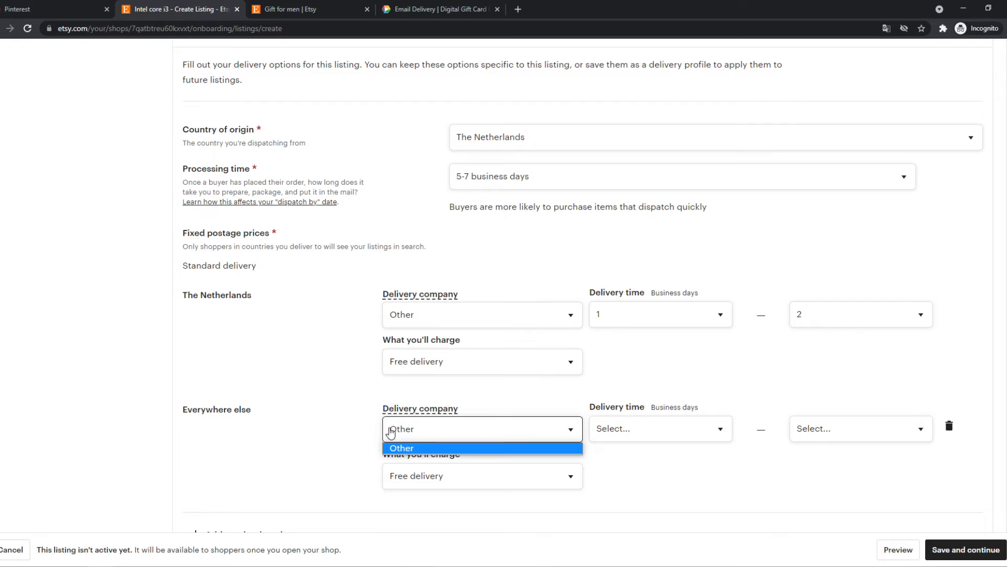
click(660, 428)
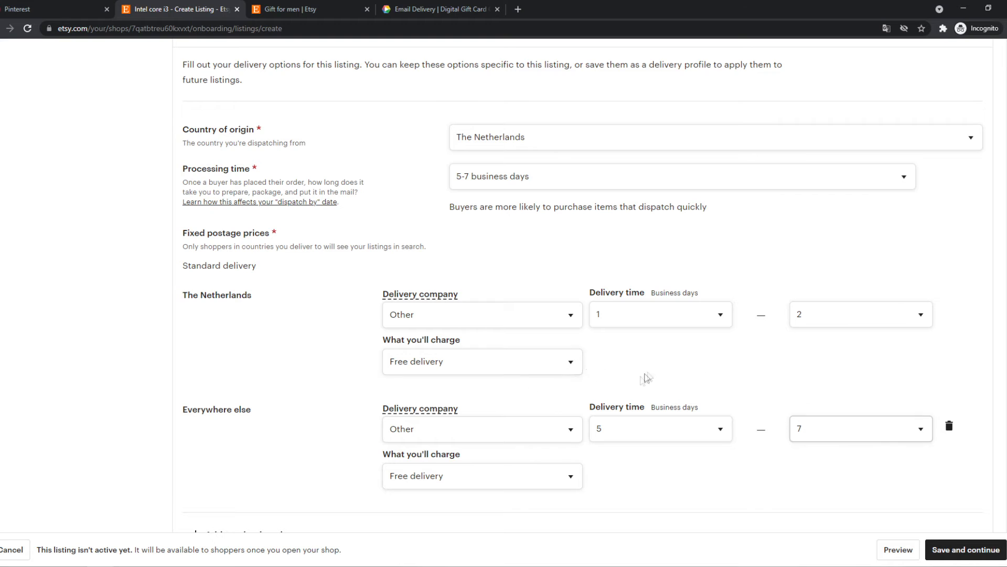
- Charge a €5.00 fixed postage price for one item delivered elsewhere
scroll(down, 3)
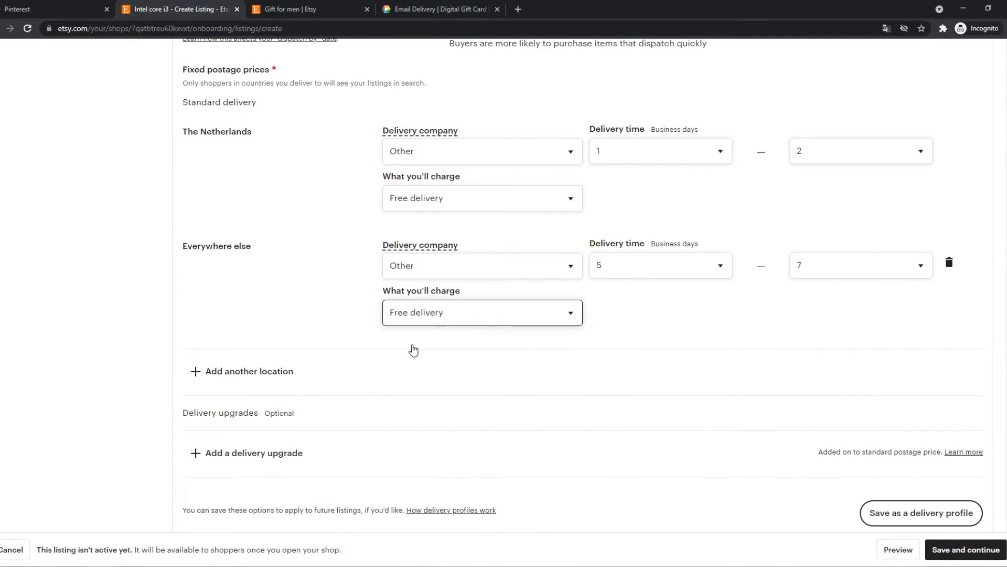
click(481, 313)
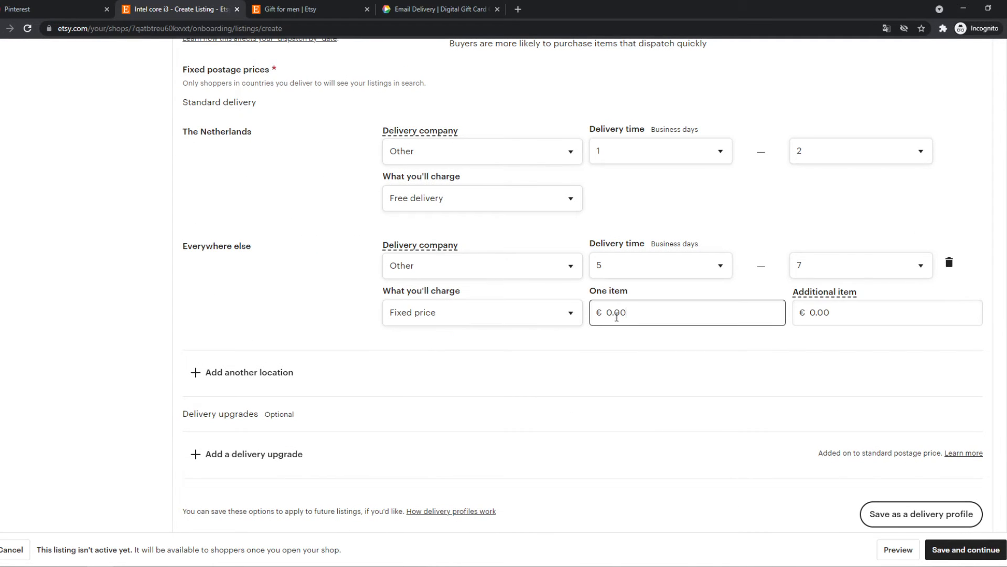
text(5.00)
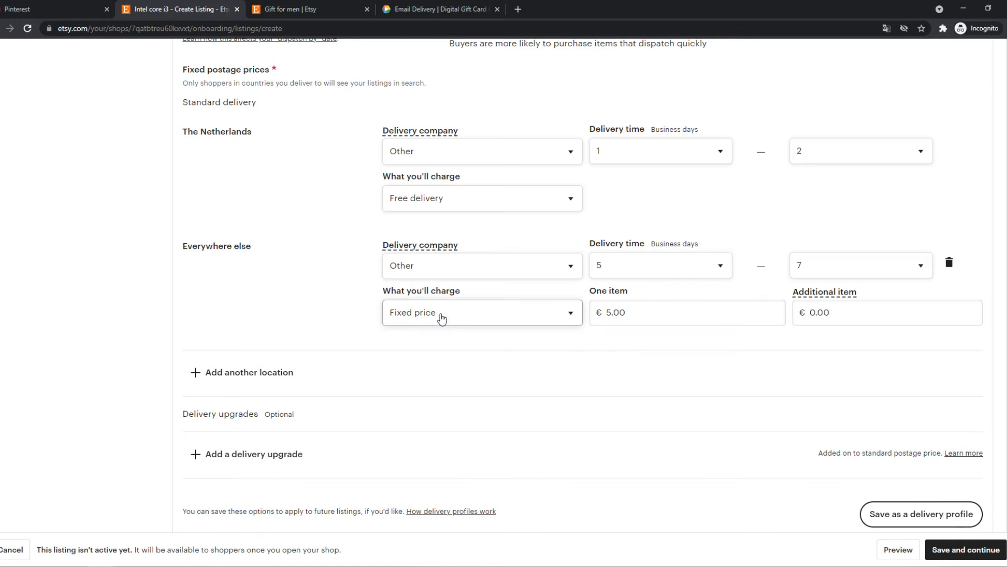
scroll(down, 3)
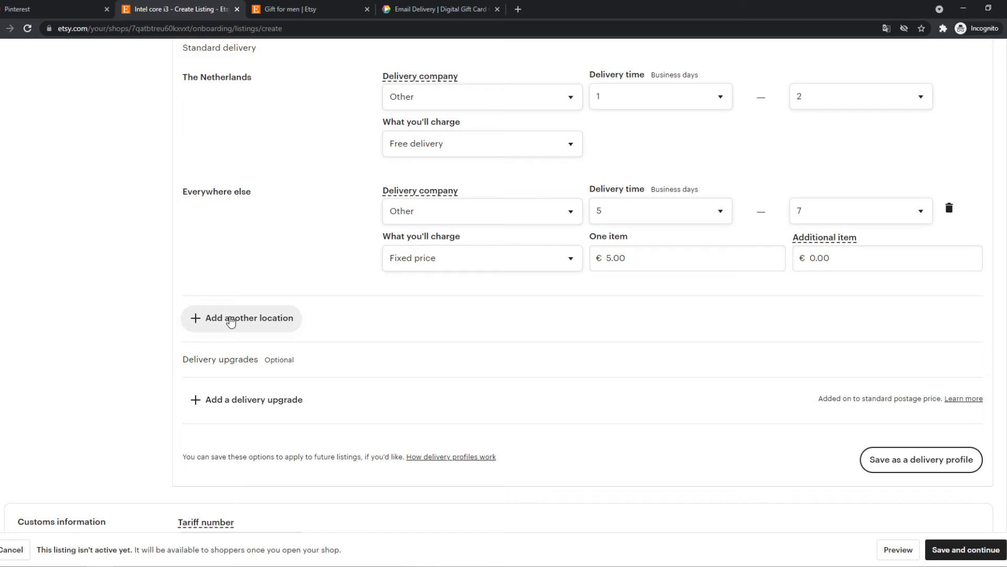
mouse_move(430, 293)
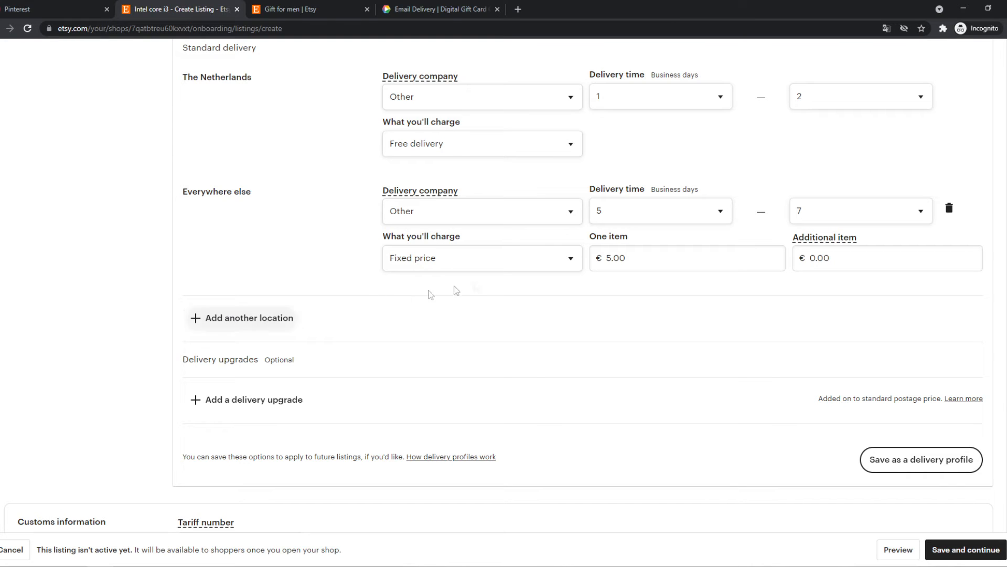
mouse_move(341, 330)
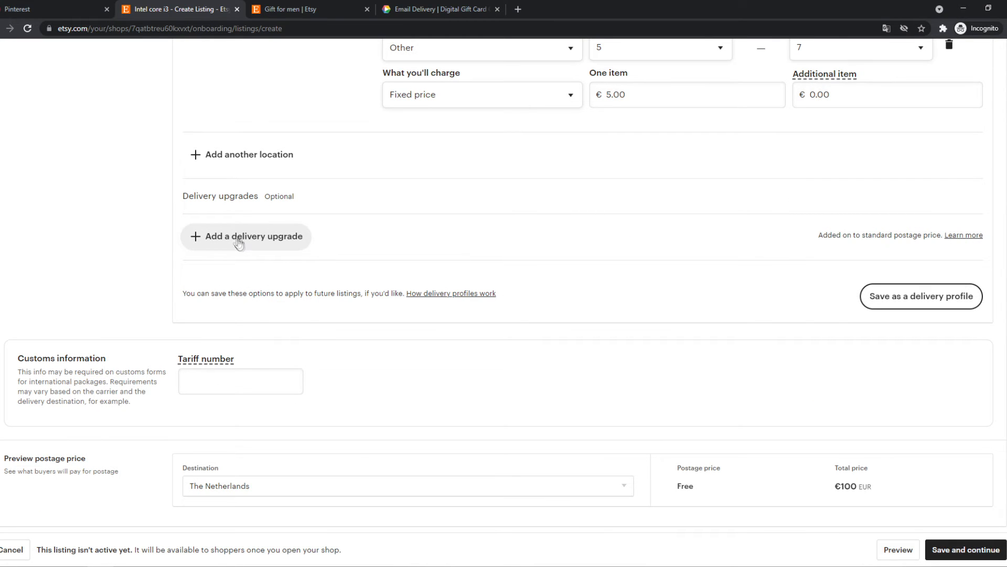
- Start an Express delivery upgrade, then discard it and review the delivery and customs sections
click(245, 236)
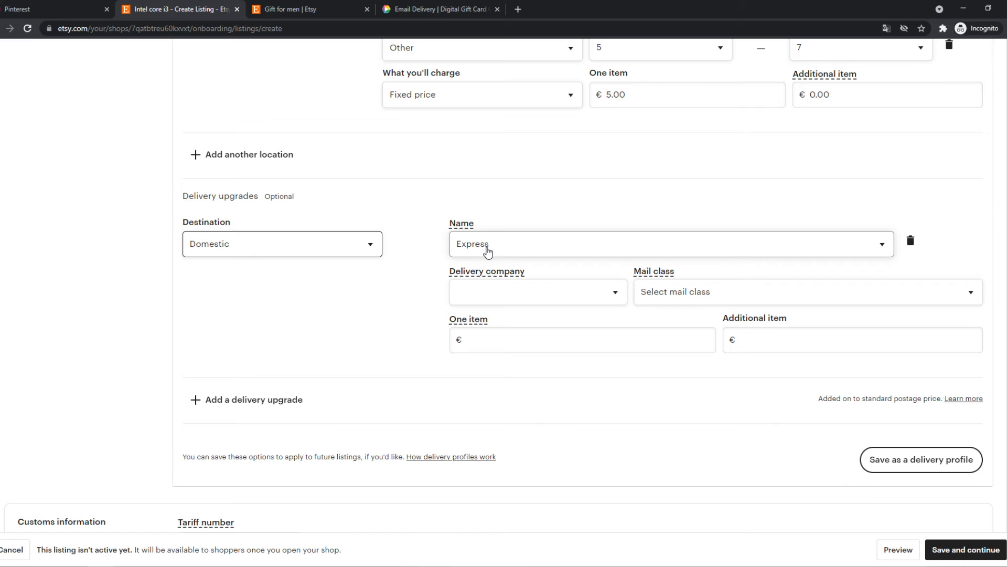
click(581, 339)
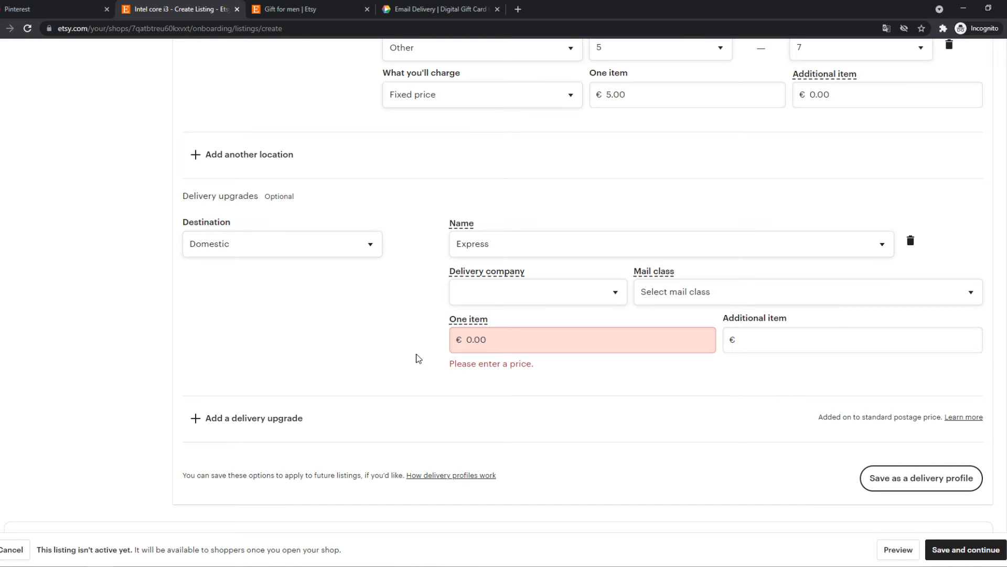
scroll(down, 3)
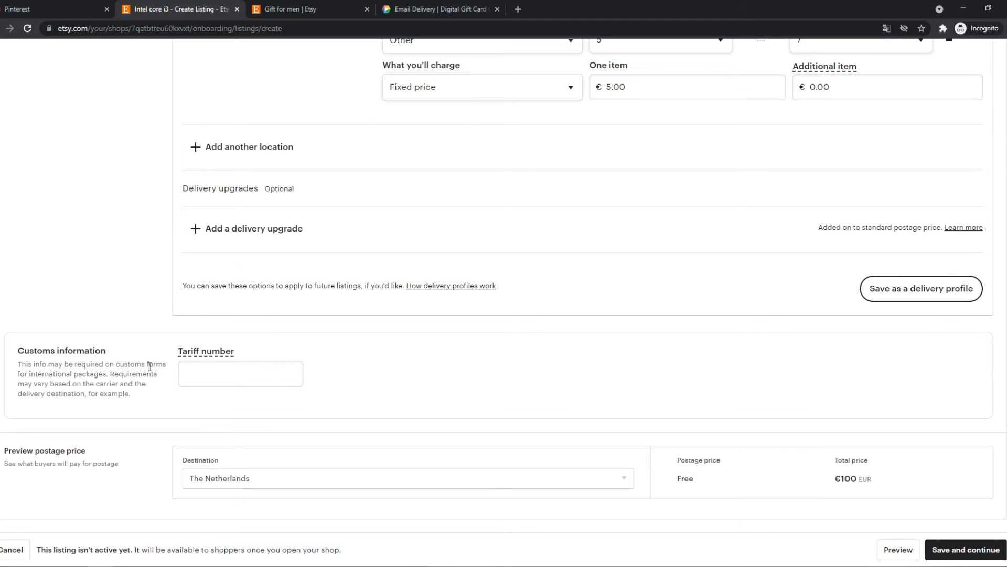
mouse_move(188, 340)
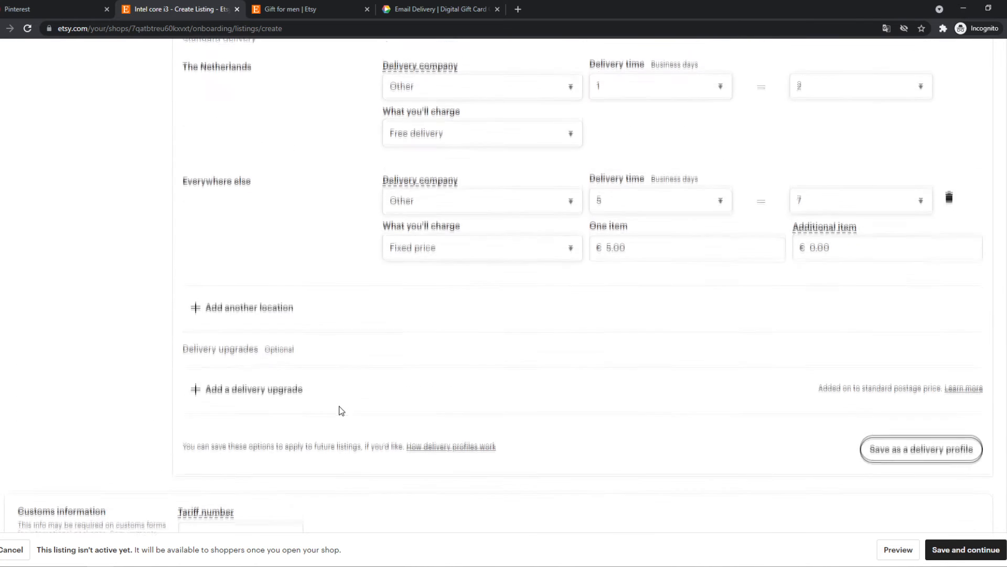
scroll(down, 3)
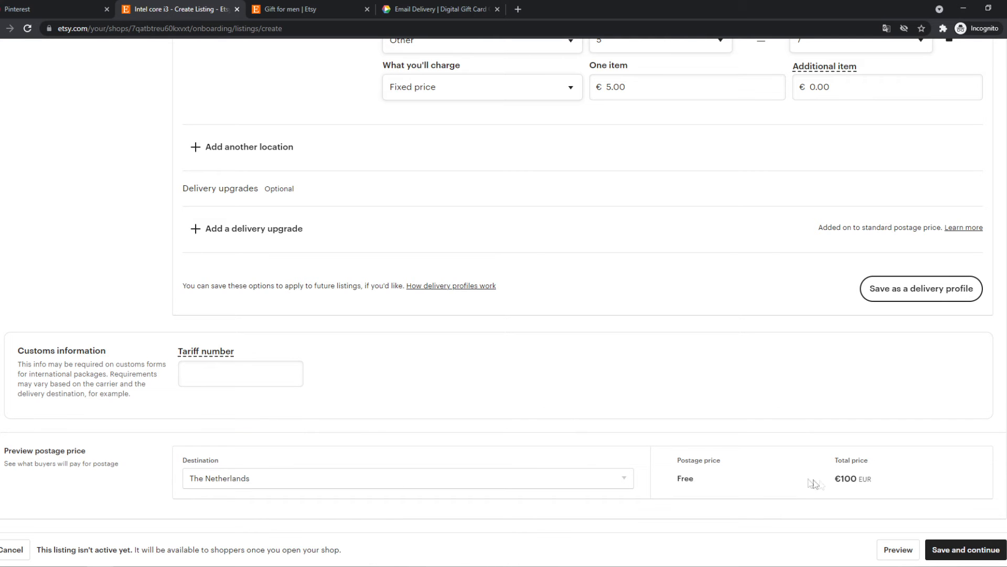
scroll(up, 3)
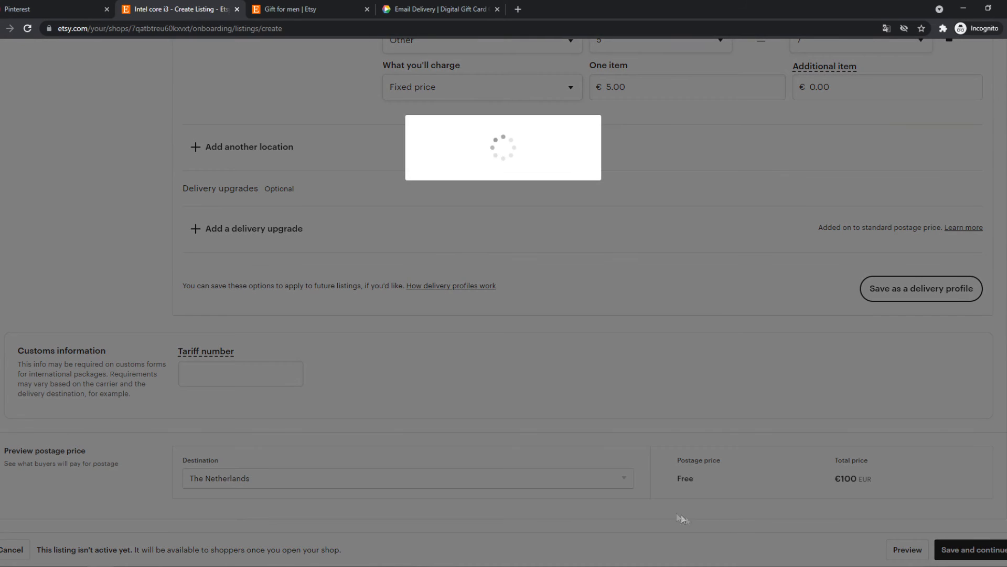
- Save the Intel core i3 listing at €100.00 and continue past the Stock your shop step
click(973, 549)
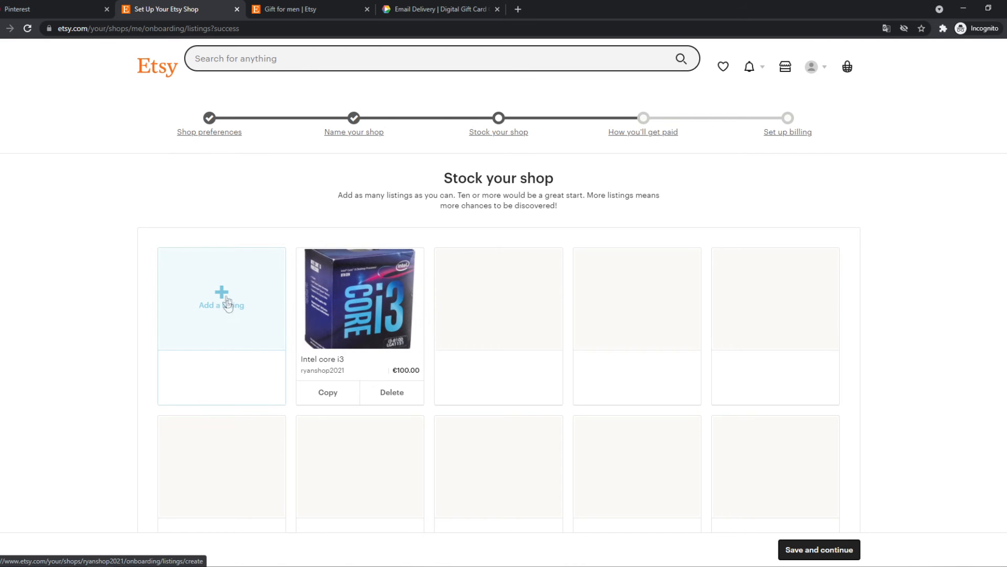
mouse_move(236, 342)
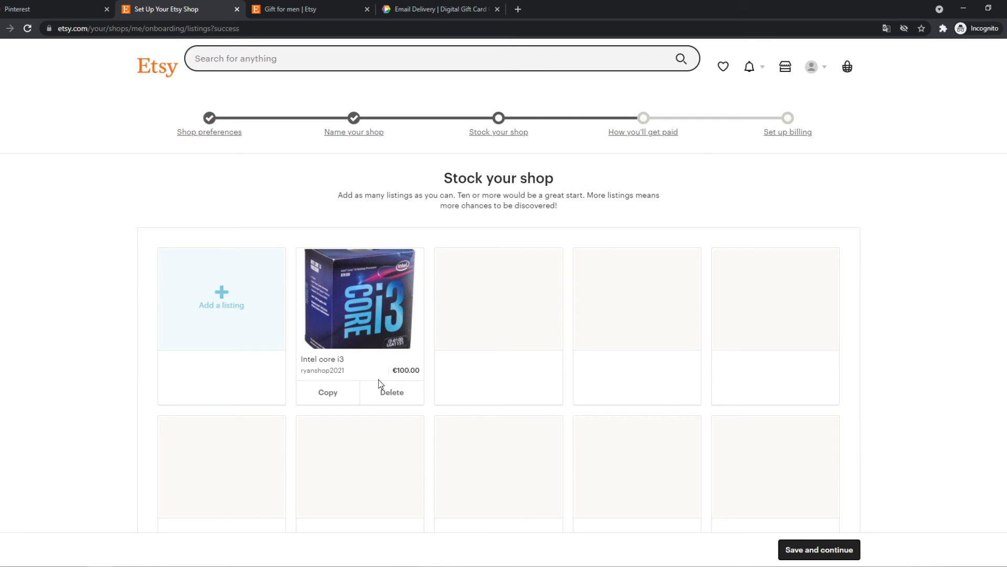
mouse_move(706, 468)
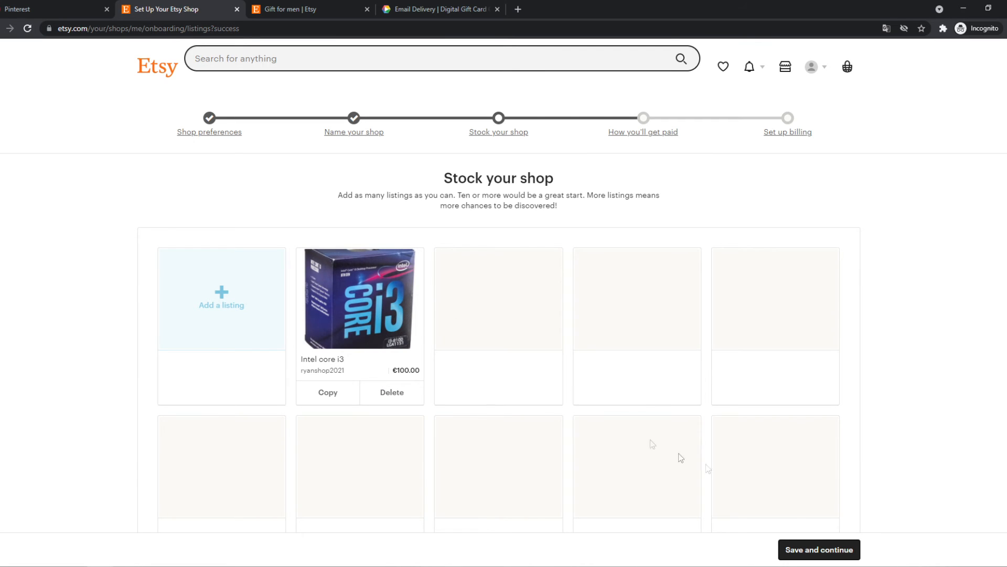
click(818, 549)
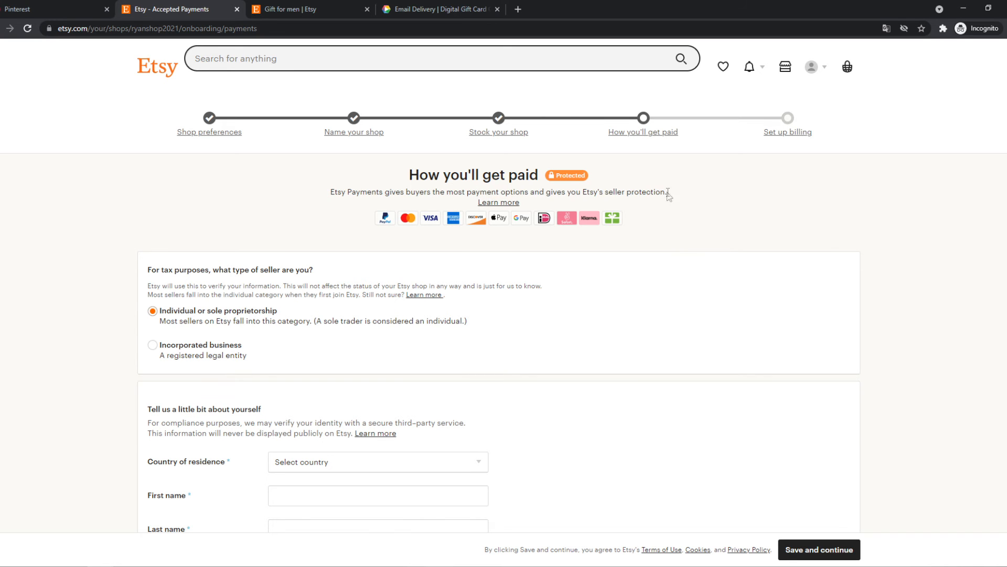
- Check the Incorporated business fields, then keep Individual or sole proprietorship as seller type
scroll(down, 3)
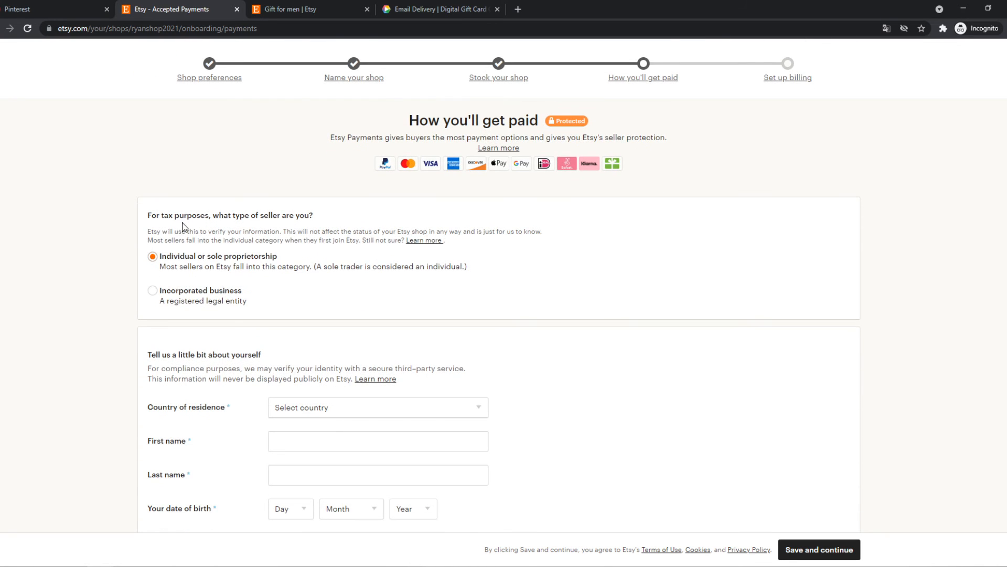
scroll(down, 3)
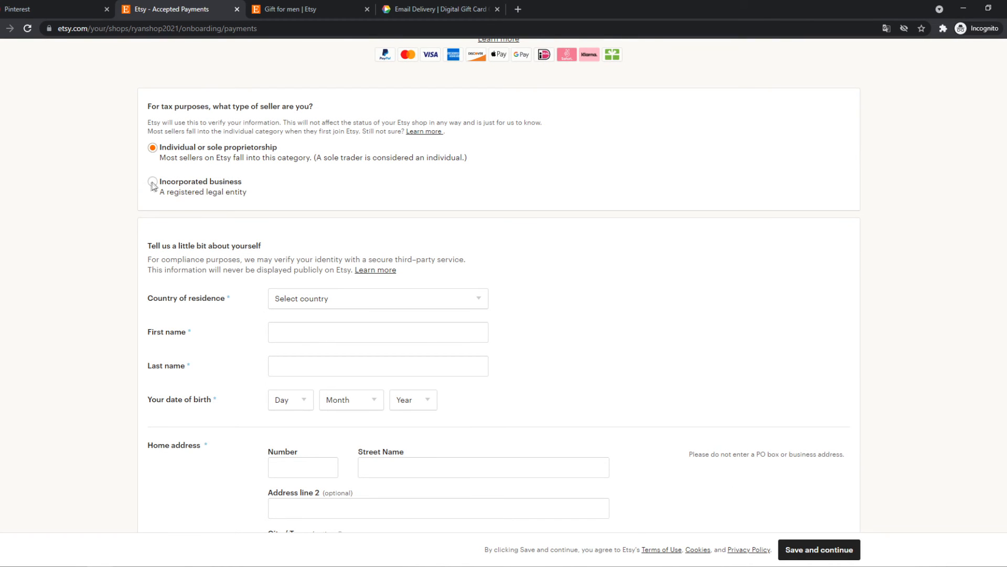
click(153, 181)
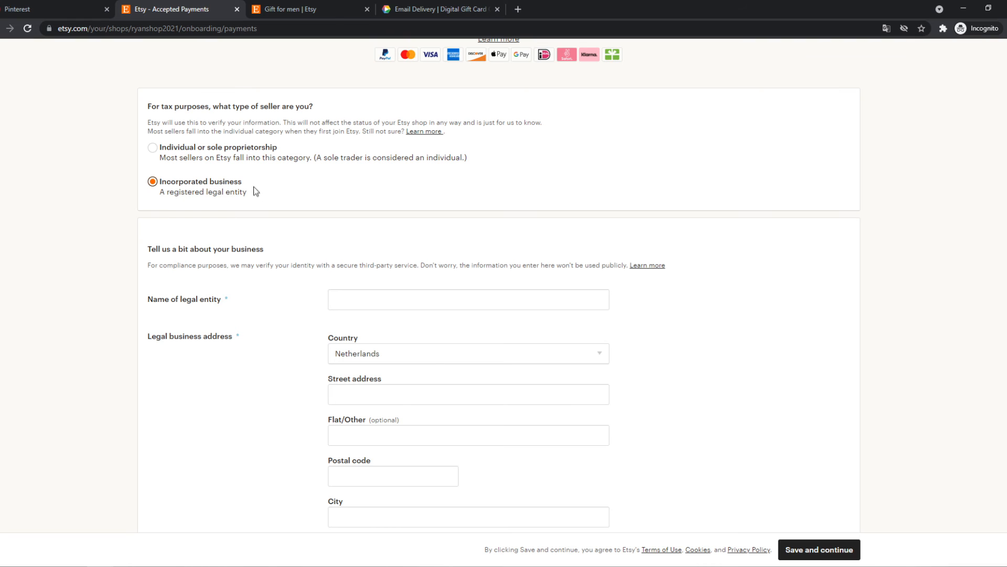
click(153, 147)
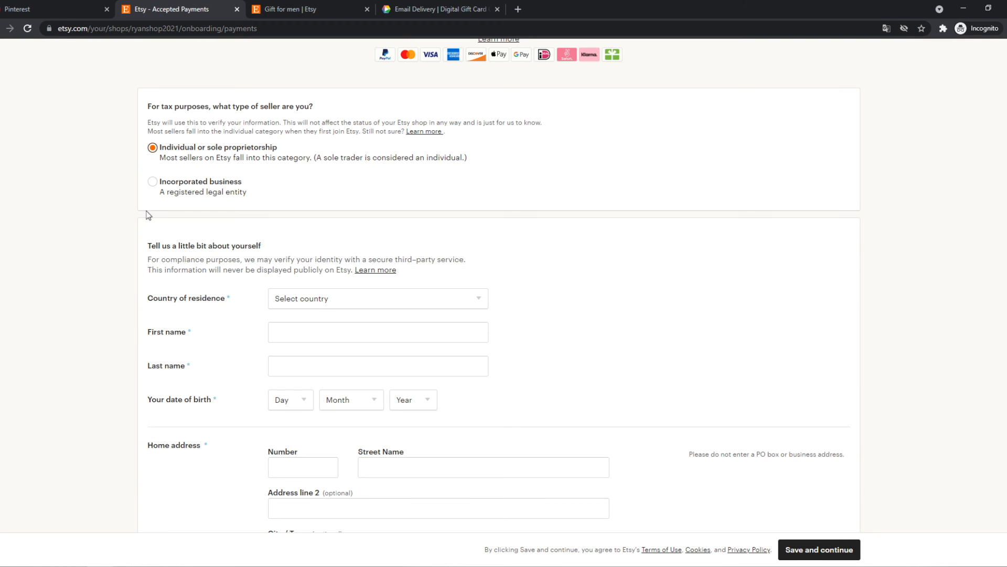
scroll(down, 3)
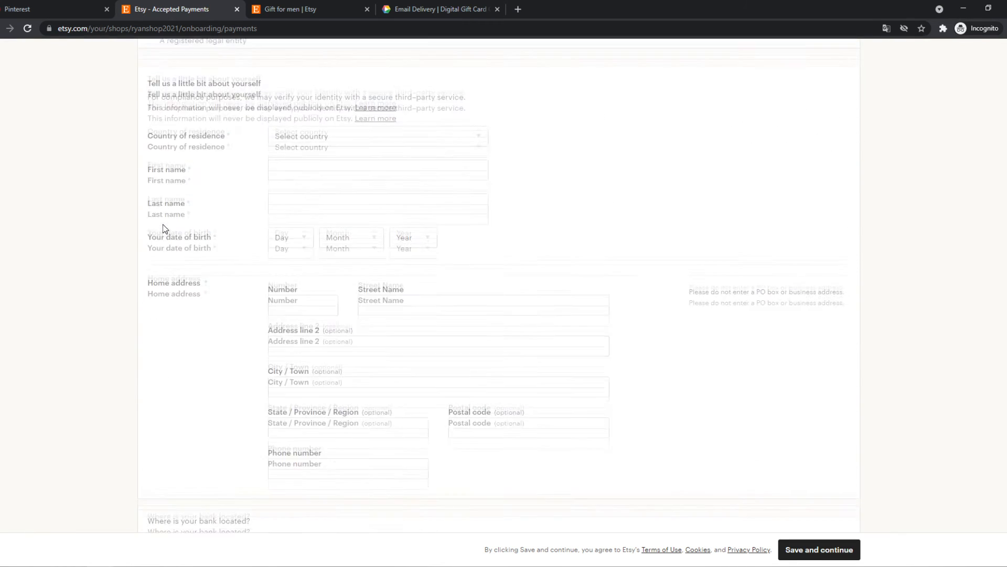
scroll(down, 3)
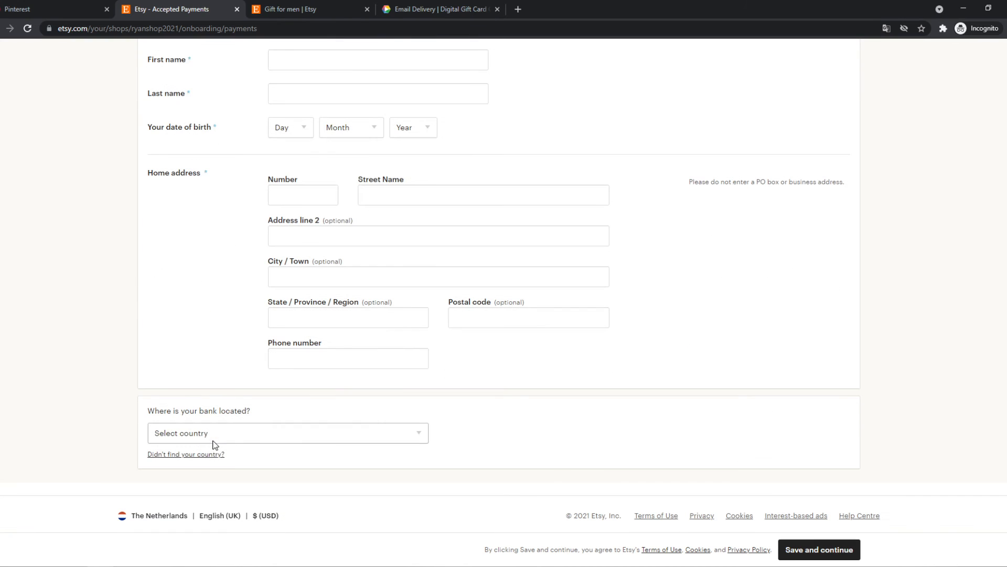
scroll(down, 3)
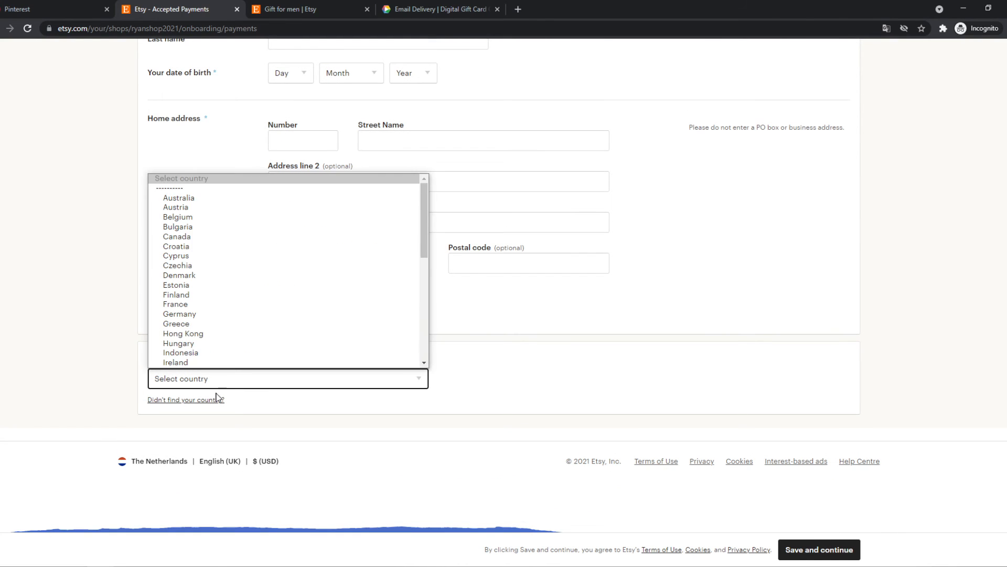
mouse_move(176, 216)
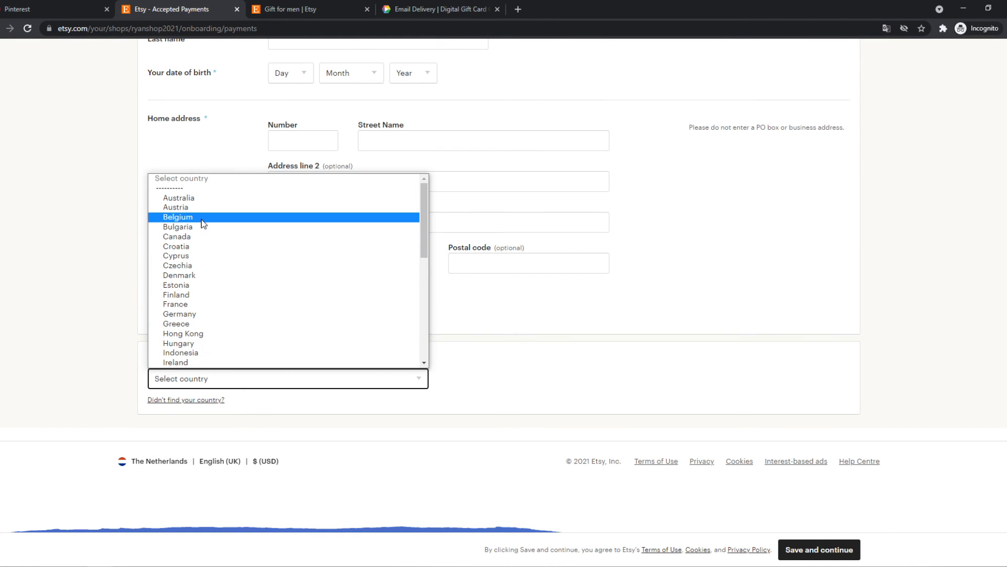
- Scroll through the bank location and personal seller details form with Netherlands selected
scroll(down, 3)
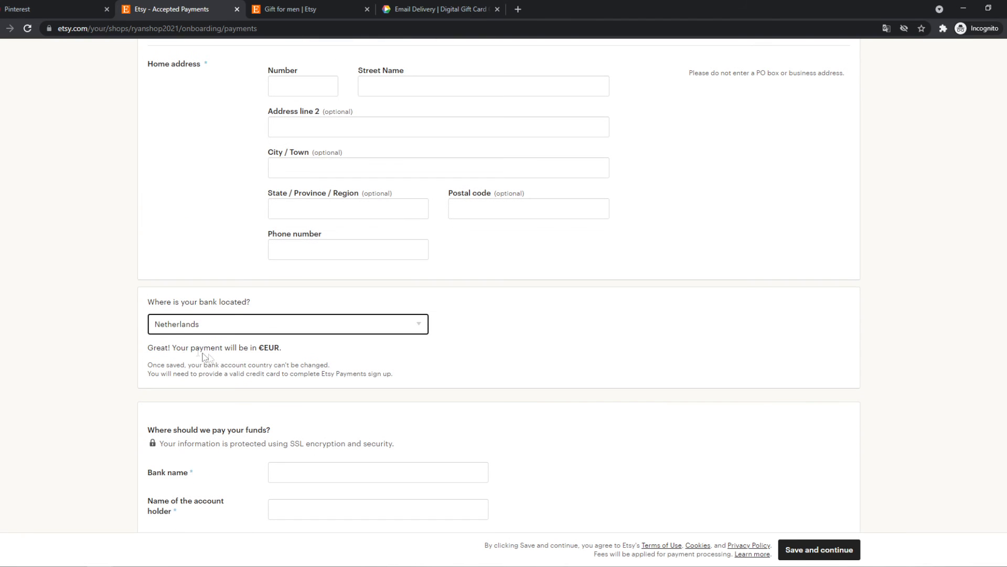
scroll(down, 3)
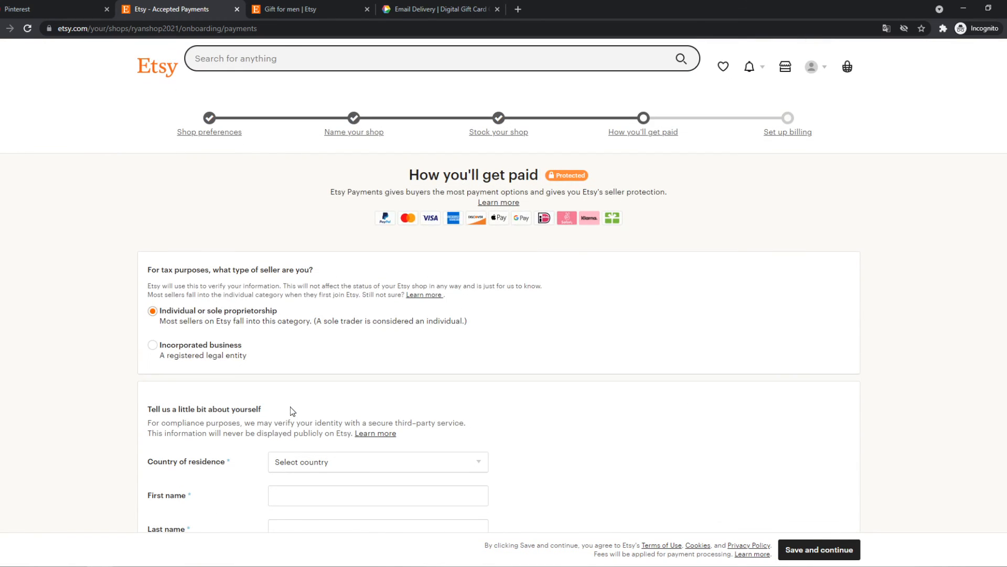
scroll(down, 3)
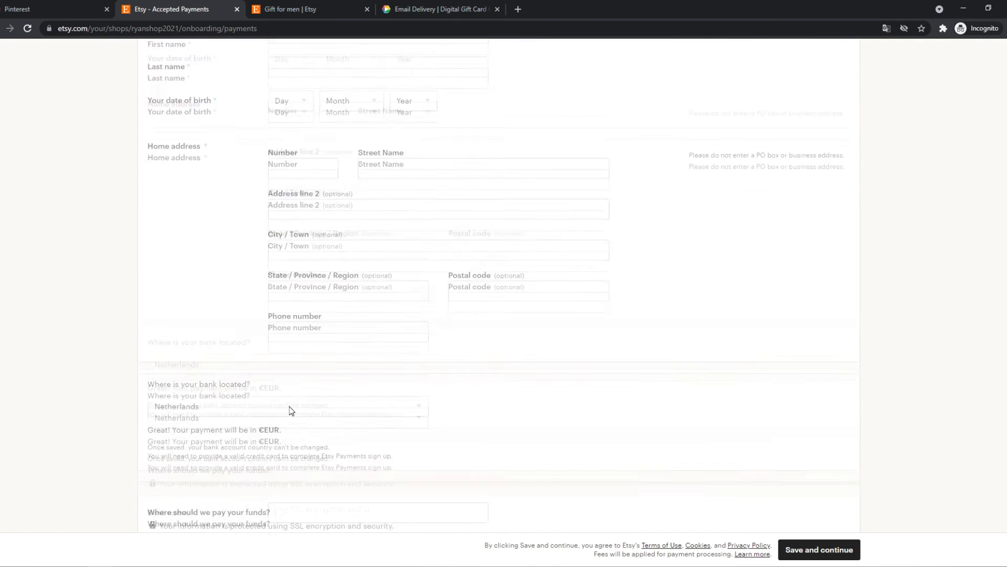
scroll(up, 3)
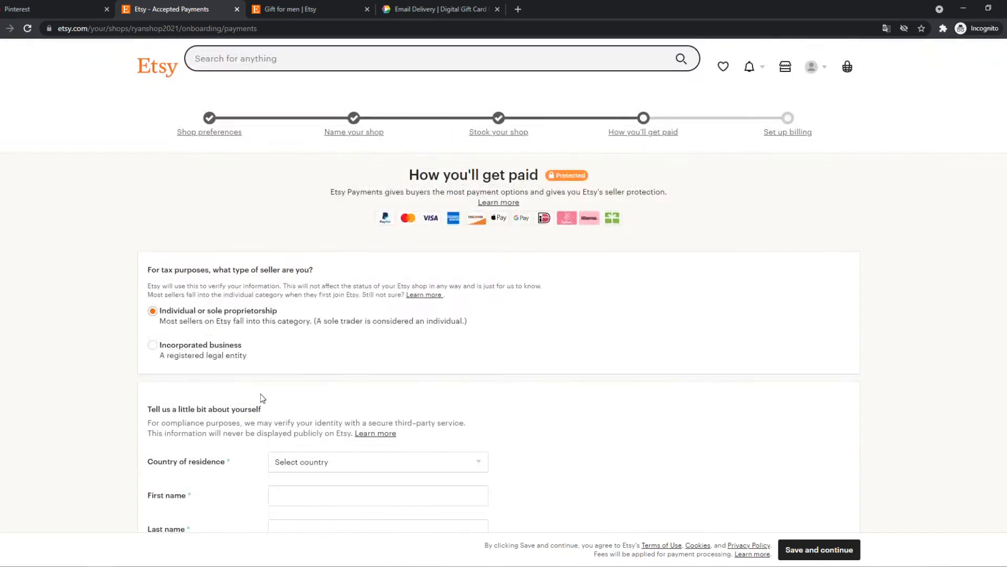
scroll(down, 3)
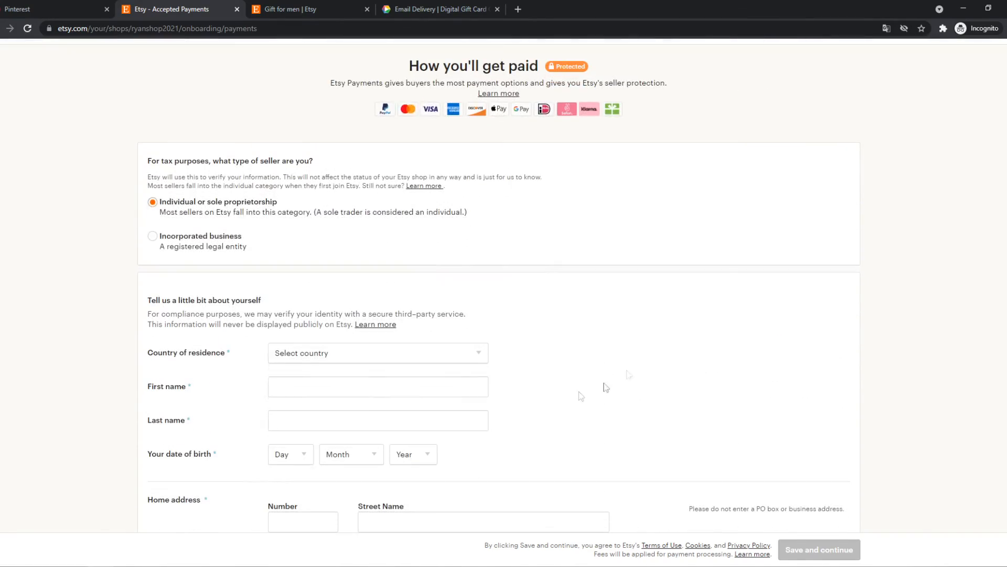
scroll(down, 3)
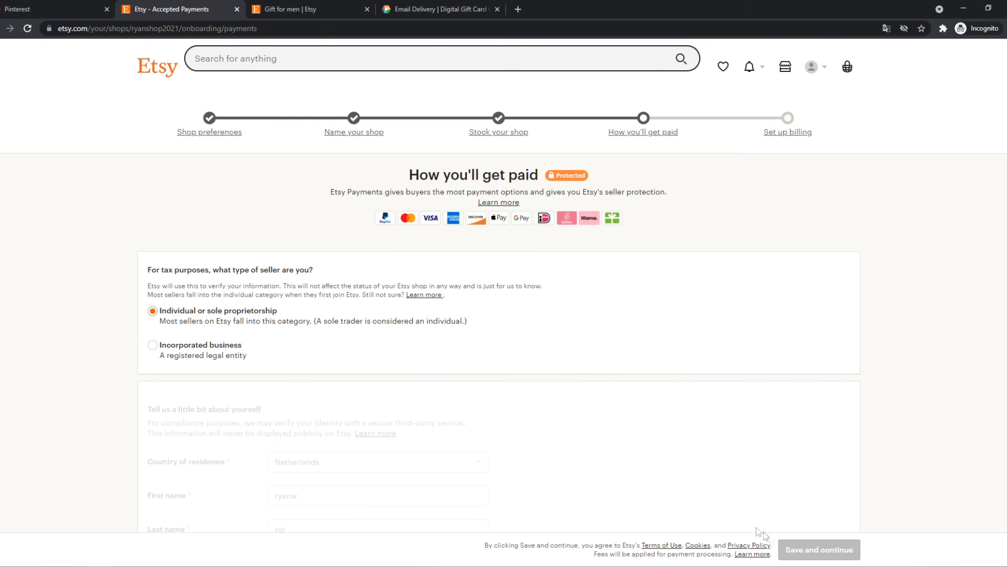
mouse_move(622, 404)
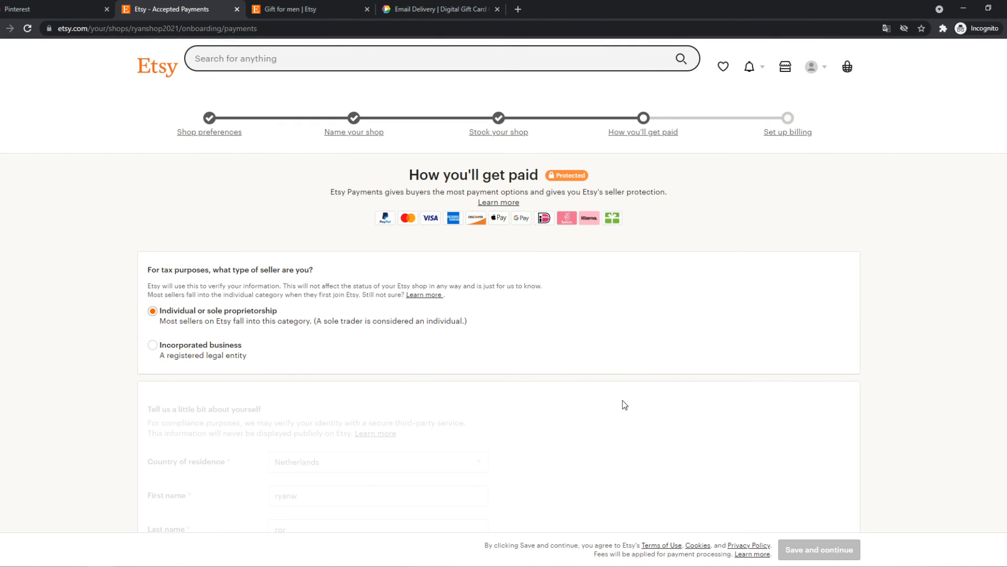
- Submit the payment details and reach the Verify your ID requirements
click(817, 549)
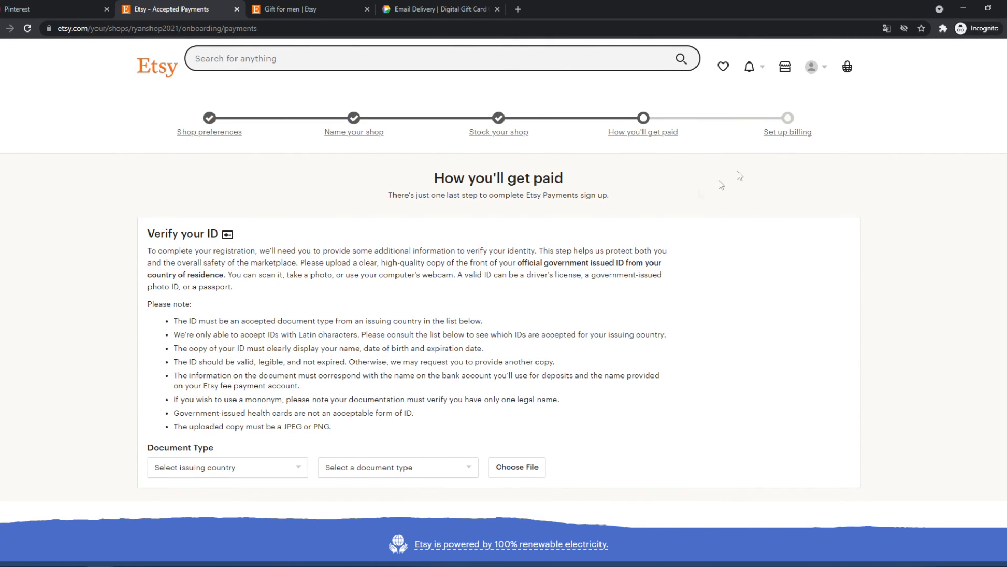
scroll(down, 3)
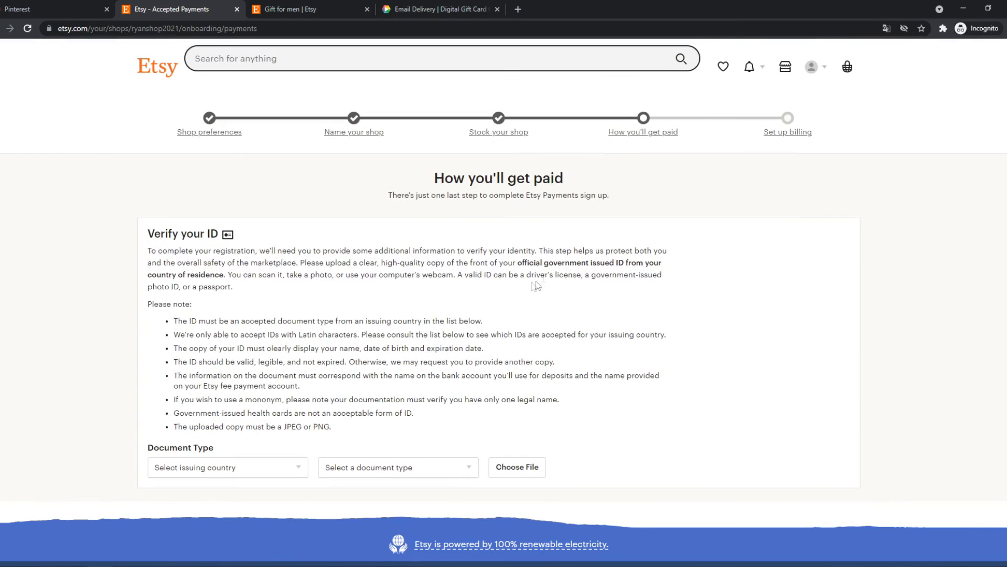
mouse_move(598, 211)
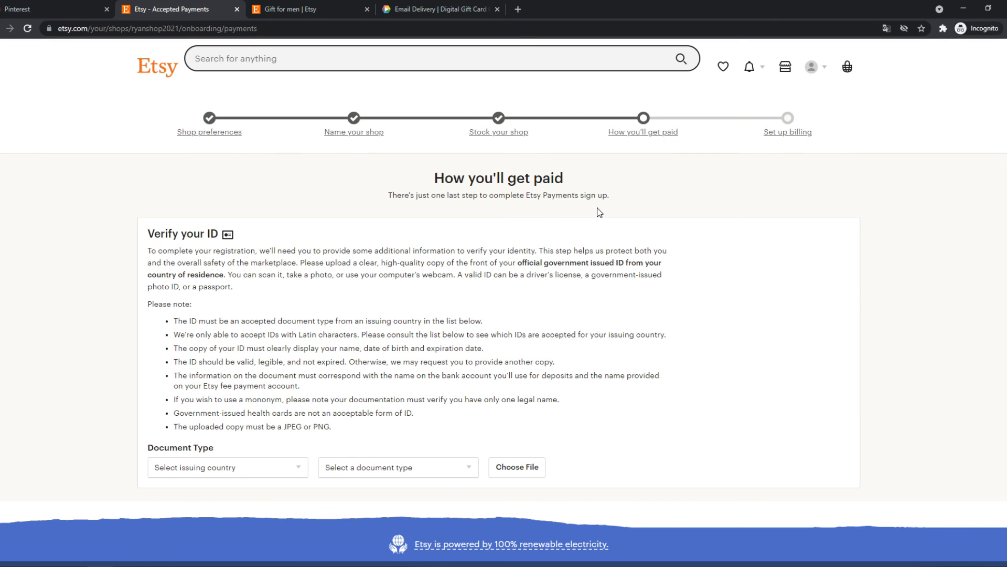
mouse_move(466, 409)
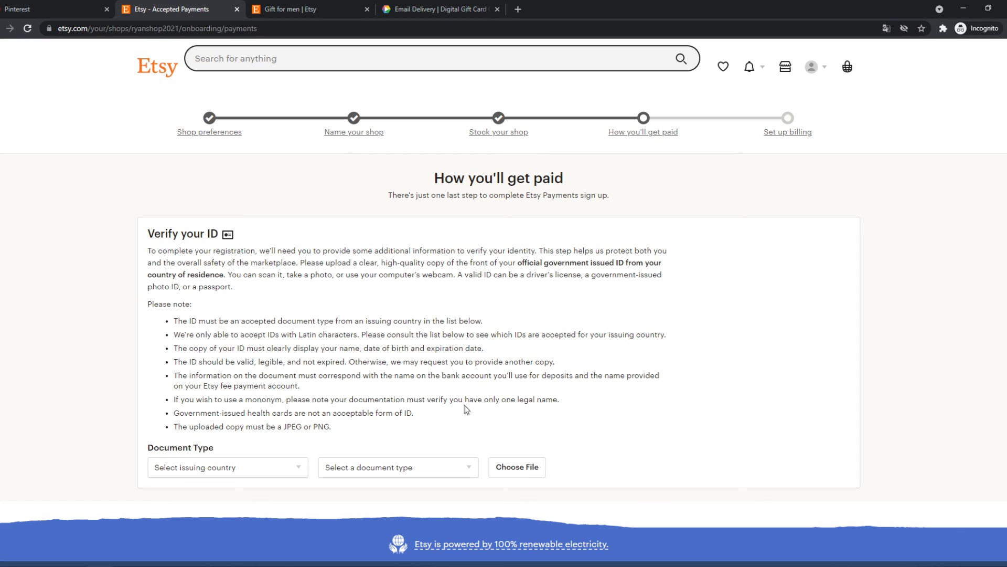